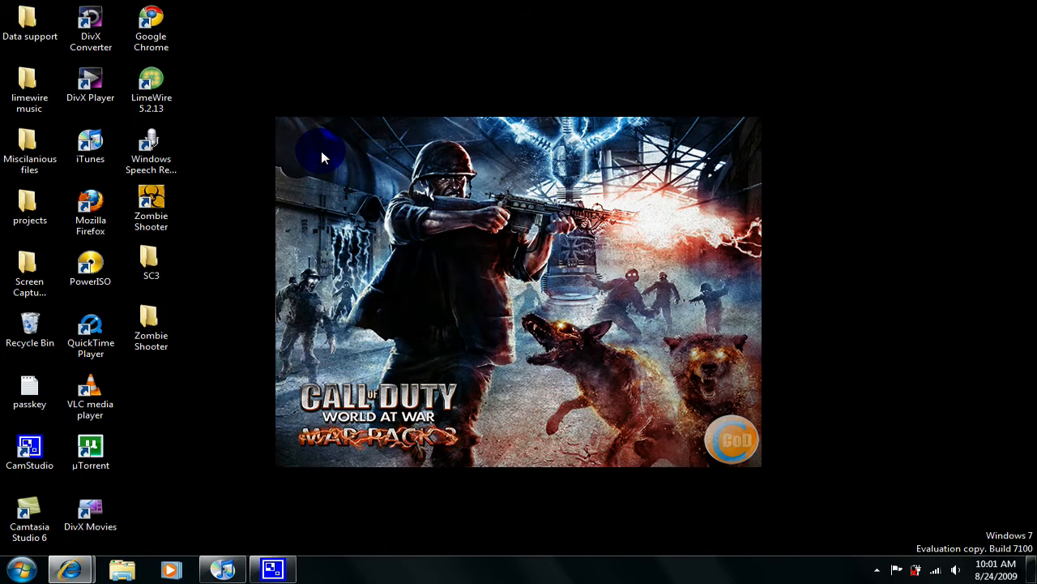
mouse_move(385, 149)
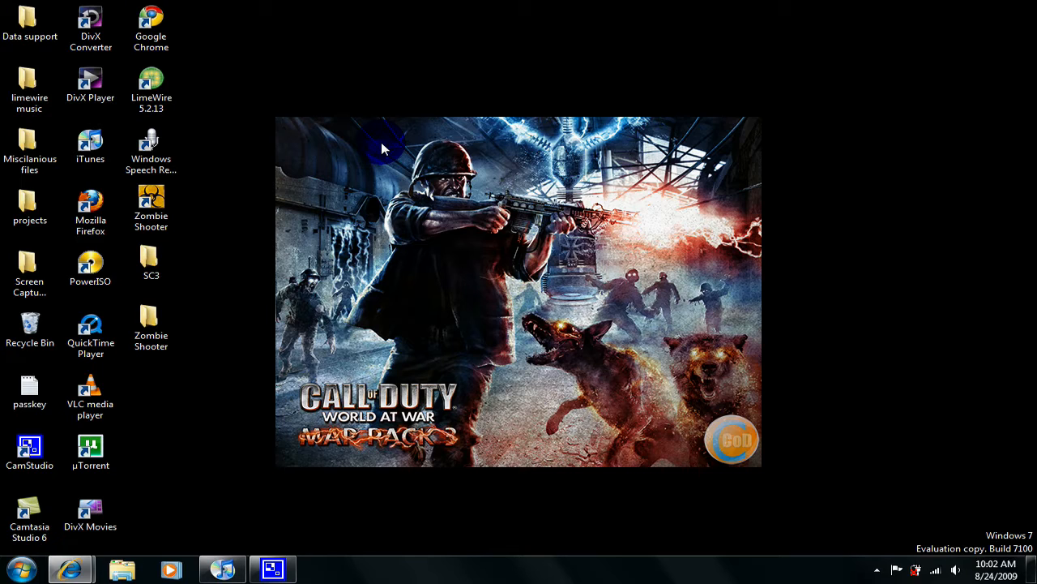
mouse_move(121, 517)
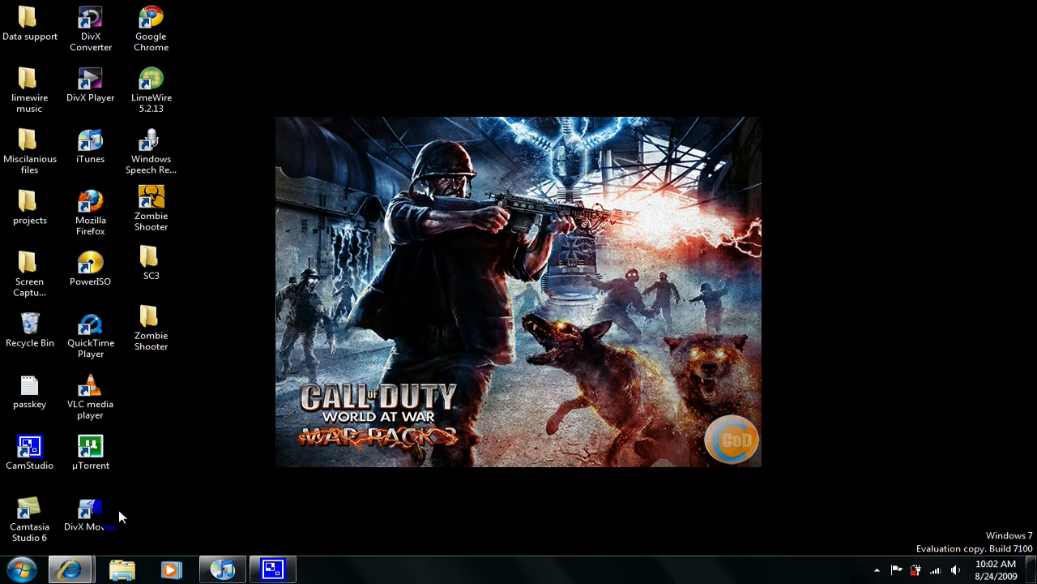
- Launch a new Internet Explorer window from the taskbar and search download.com for 'winrar'
right_click(71, 568)
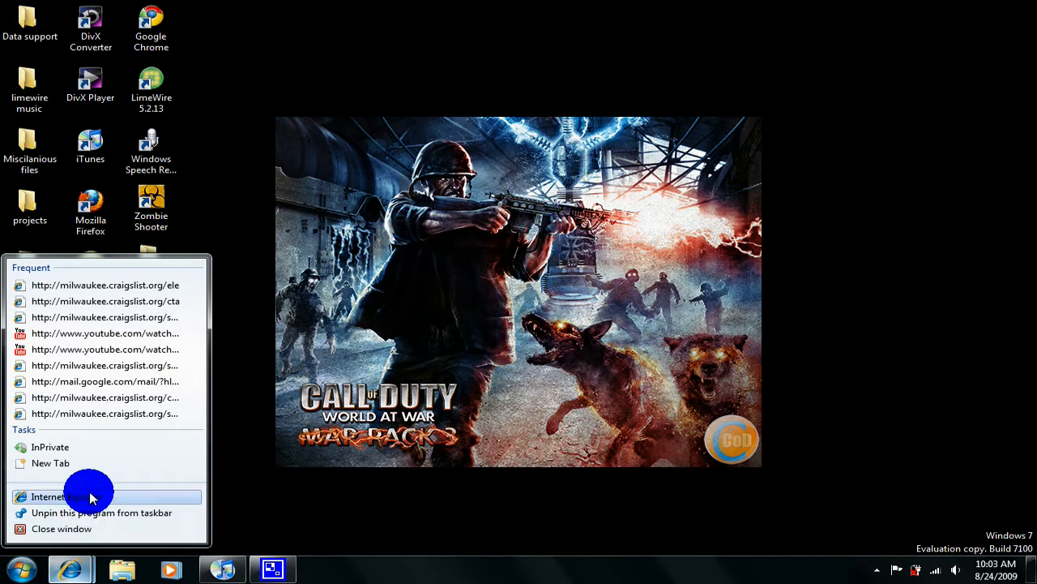
left_click(56, 496)
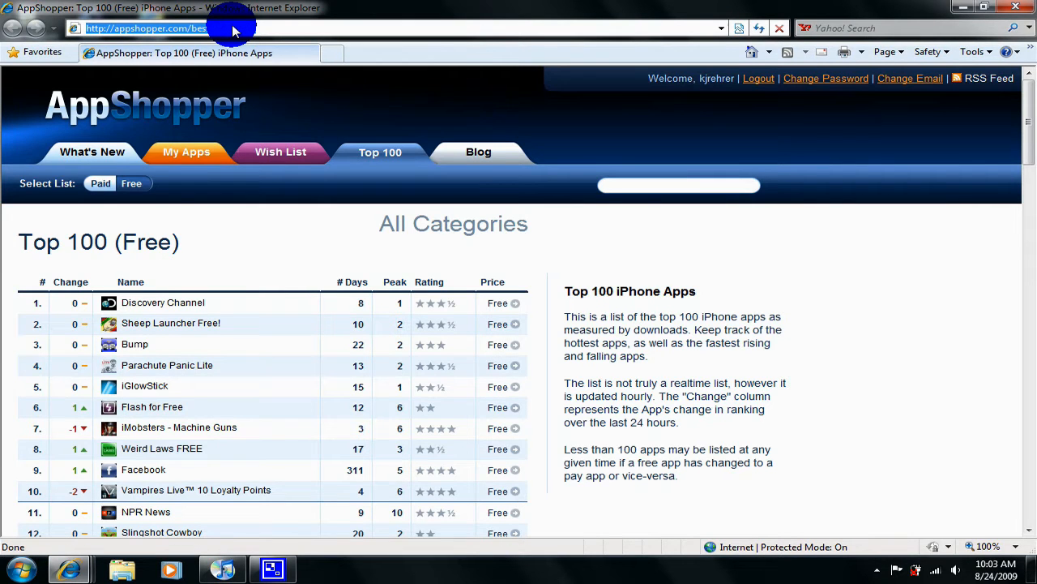
type("downloads")
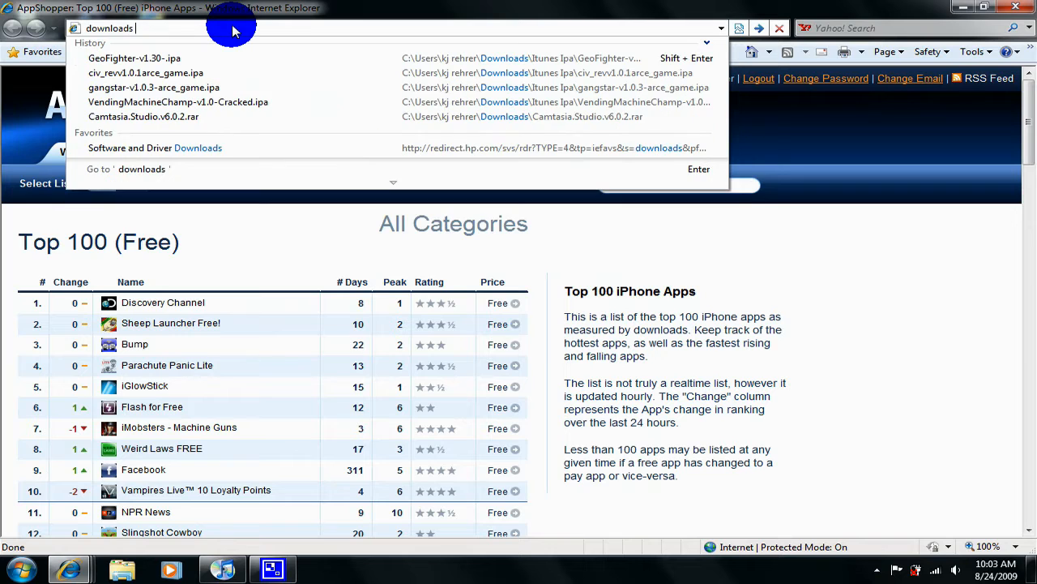
type("//")
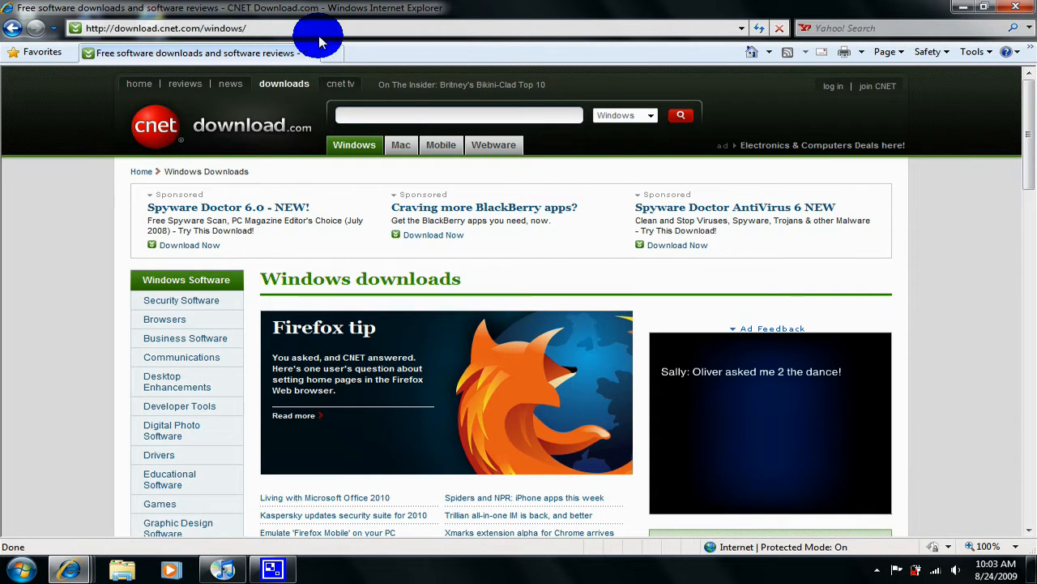
type("w")
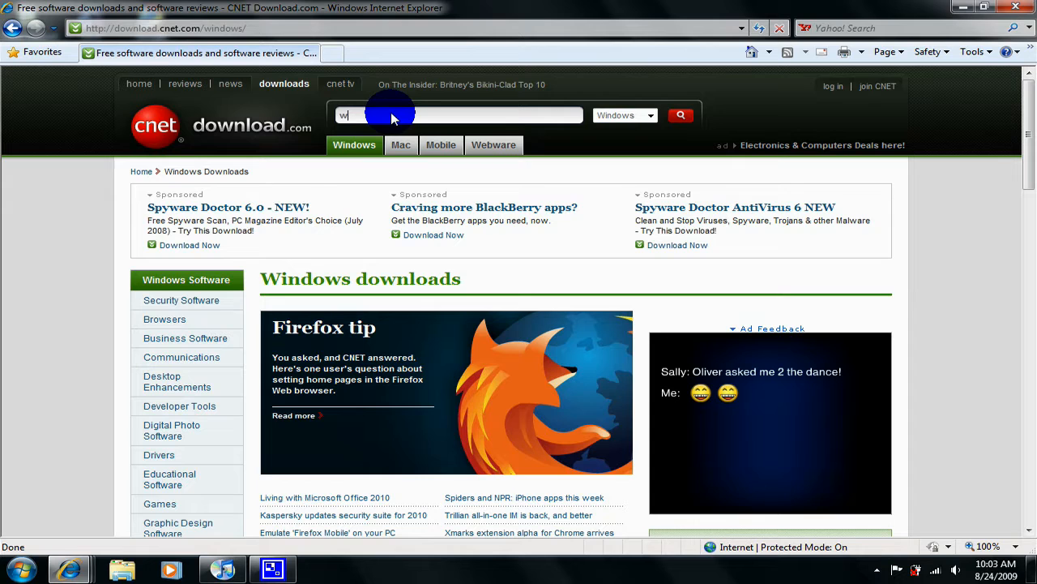
type("inrar")
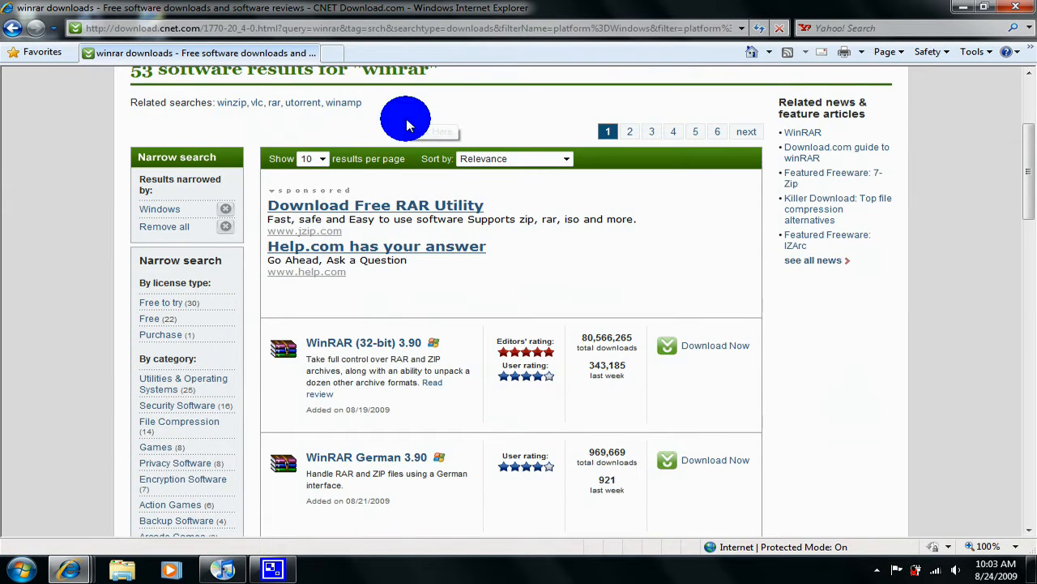
mouse_move(408, 190)
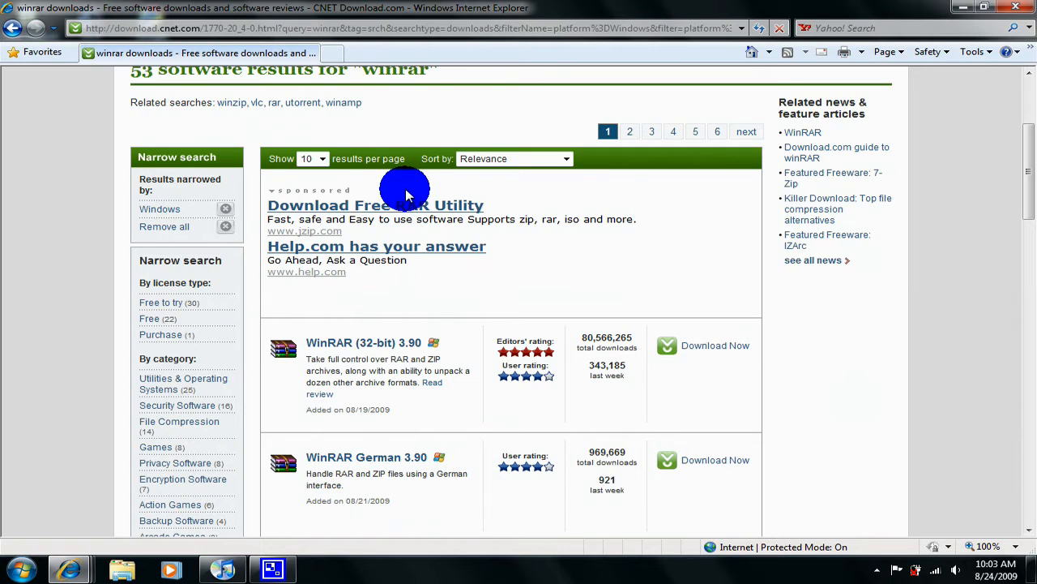
mouse_move(715, 345)
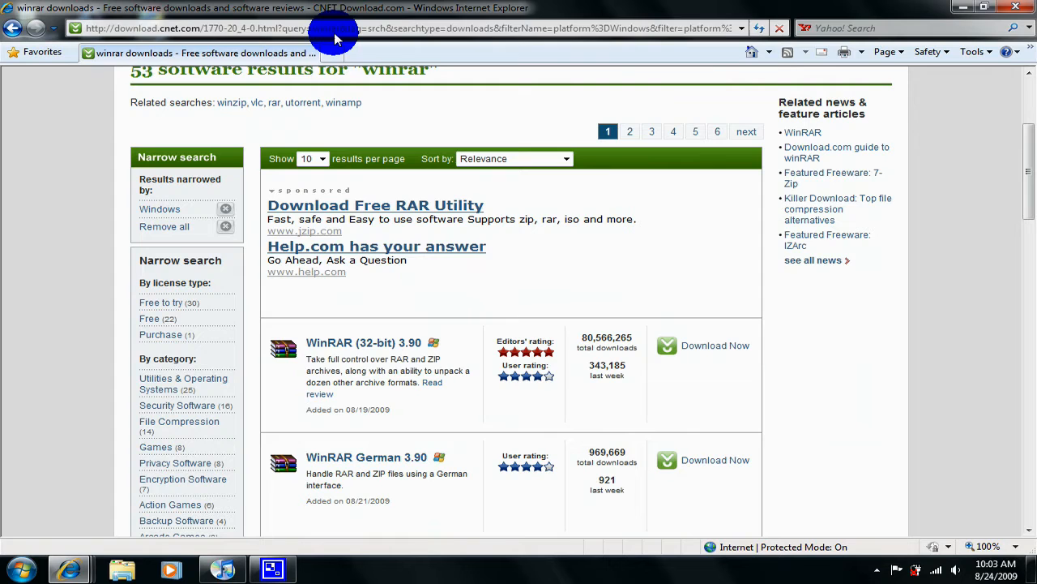
- Search download.com for 'poweriso' in a new tab, then open another blank tab
left_click(412, 52)
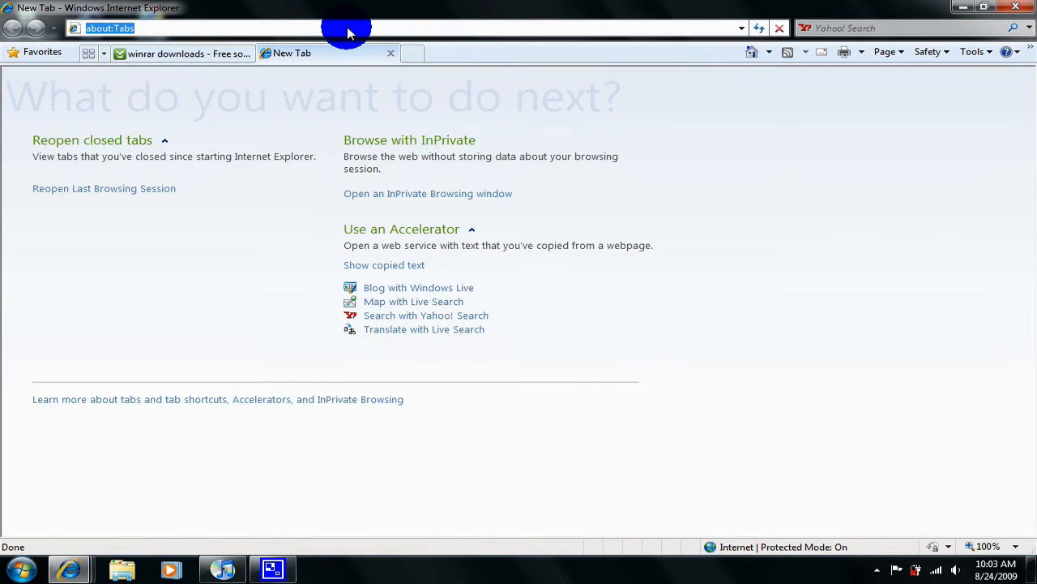
type("downlo")
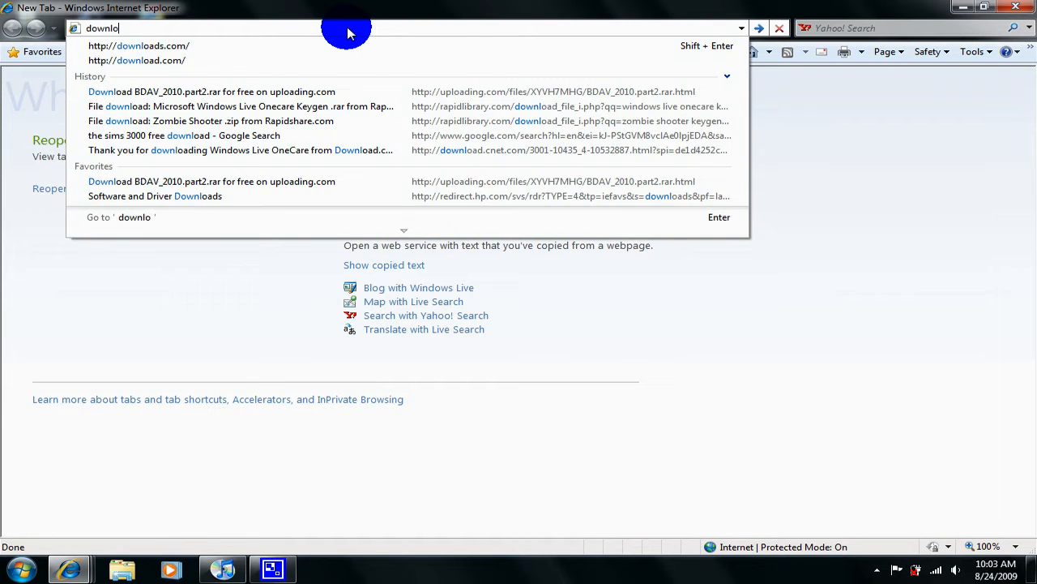
left_click(139, 45)
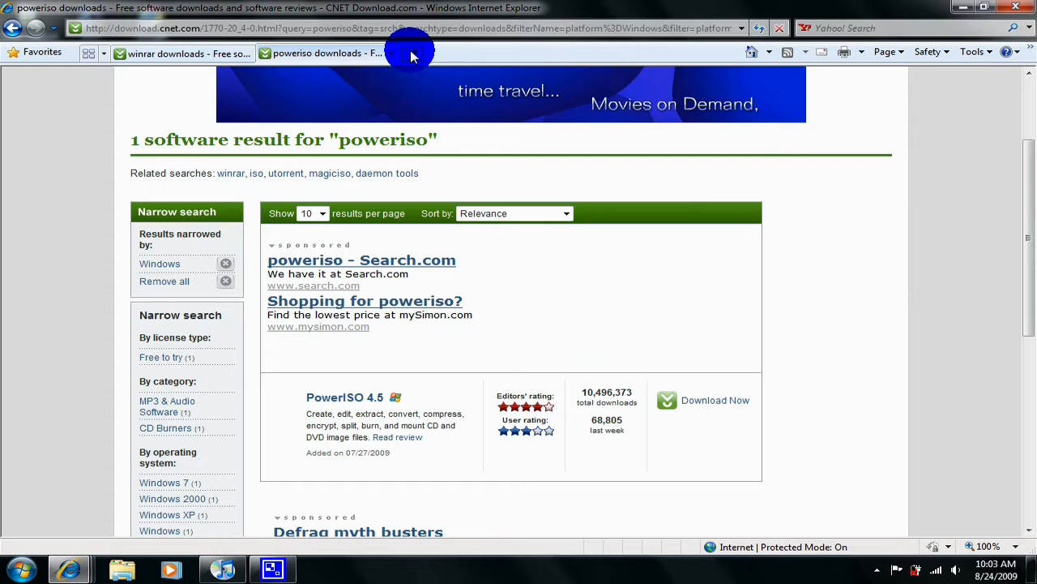
left_click(555, 52)
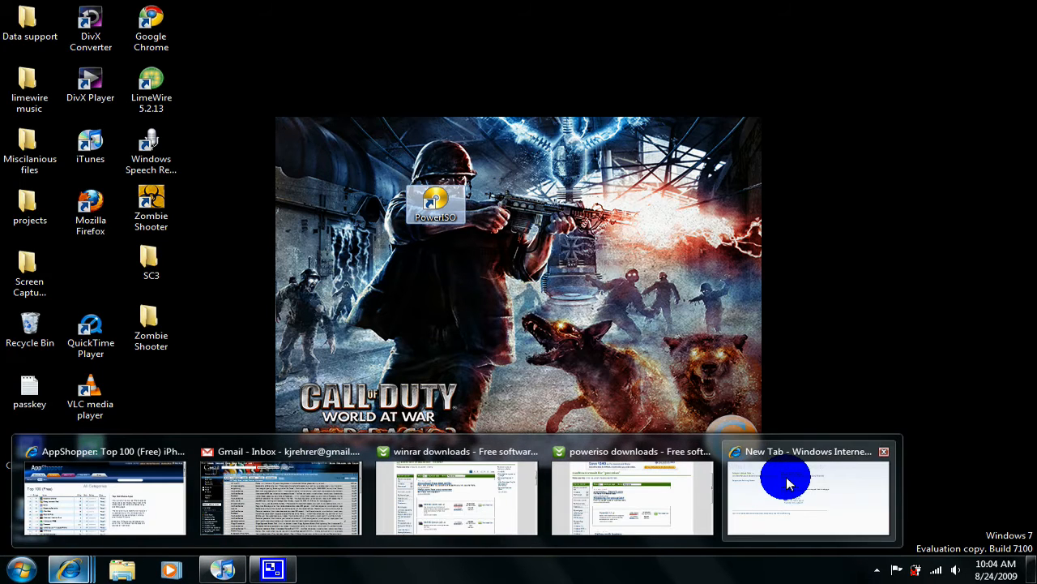
- Load xbox360iso.com in the blank tab, log in, and scroll to Xbox360 Downloads
left_click(809, 487)
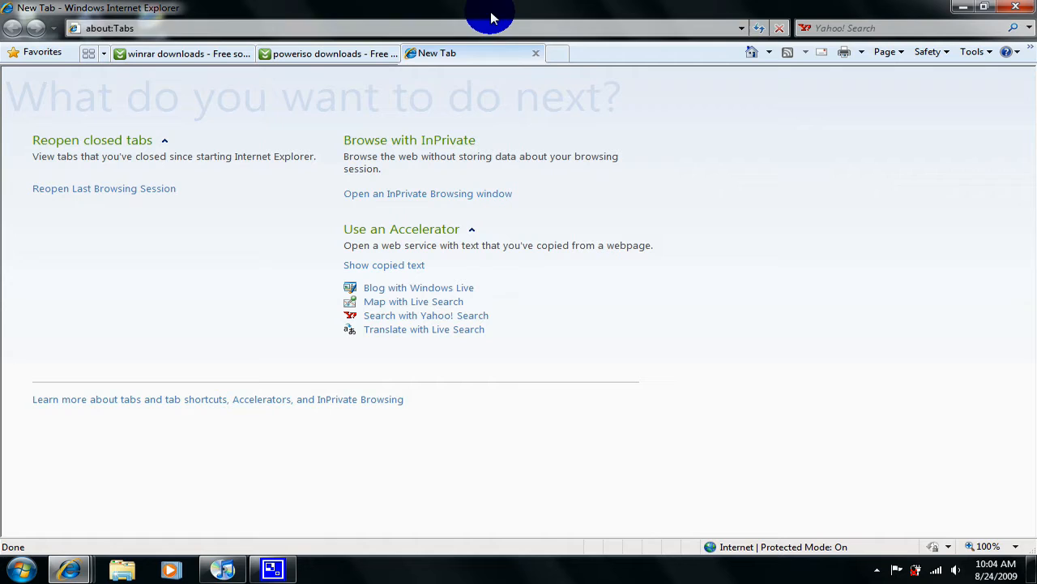
type("xbox360iso.com/")
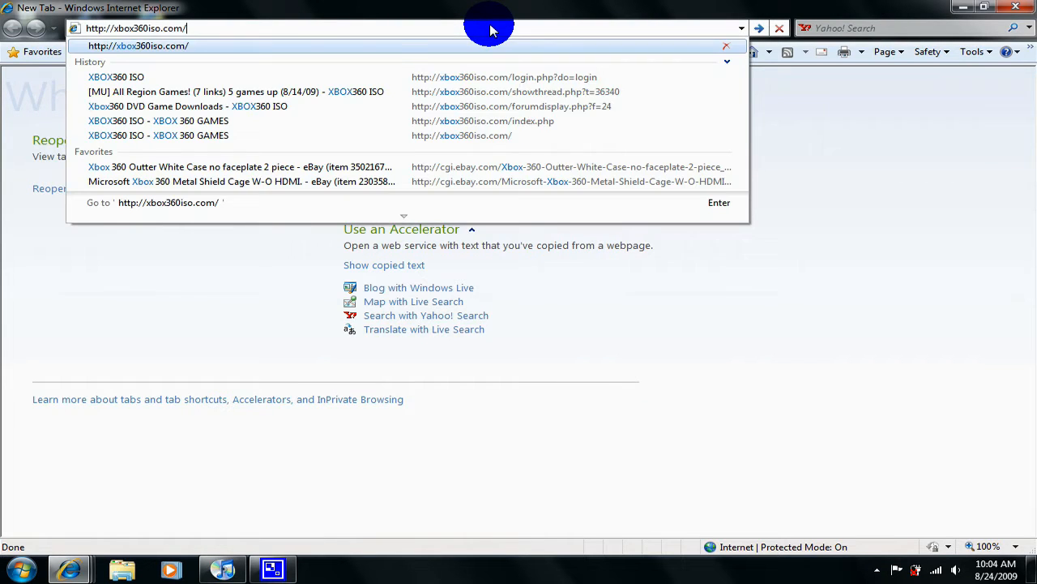
key("Return")
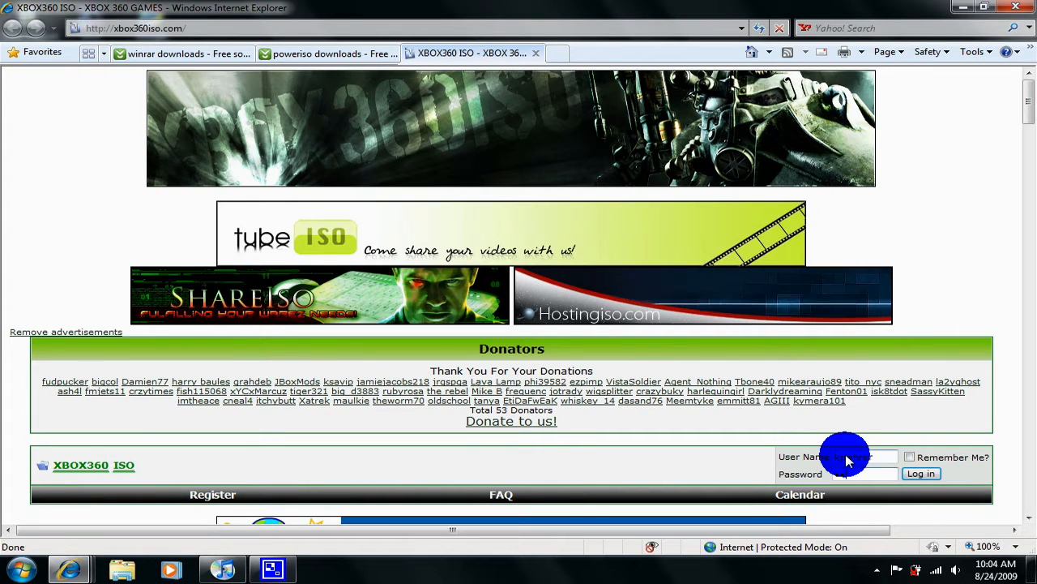
left_click(921, 473)
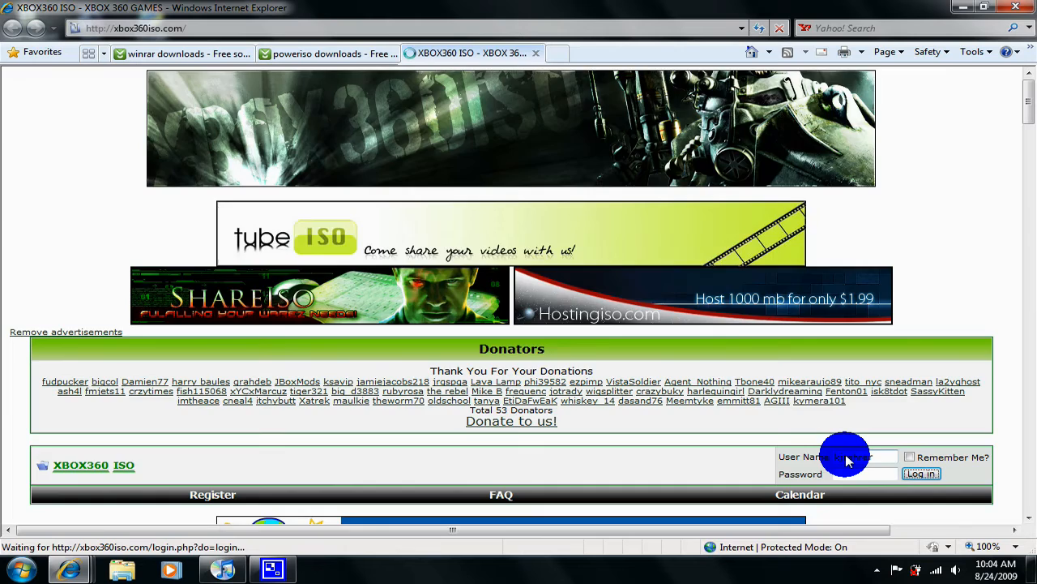
left_click(921, 473)
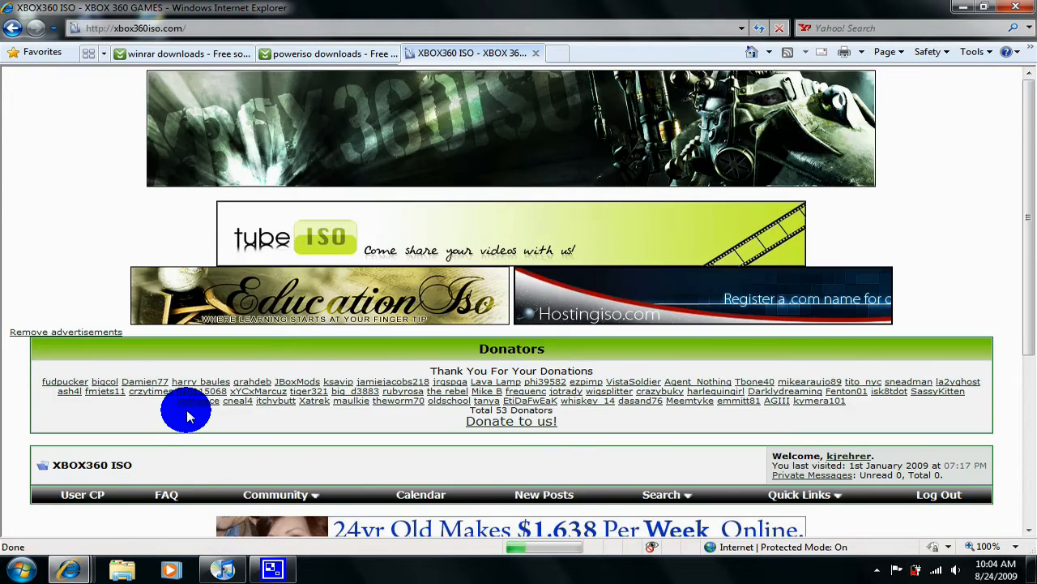
scroll("down", 3)
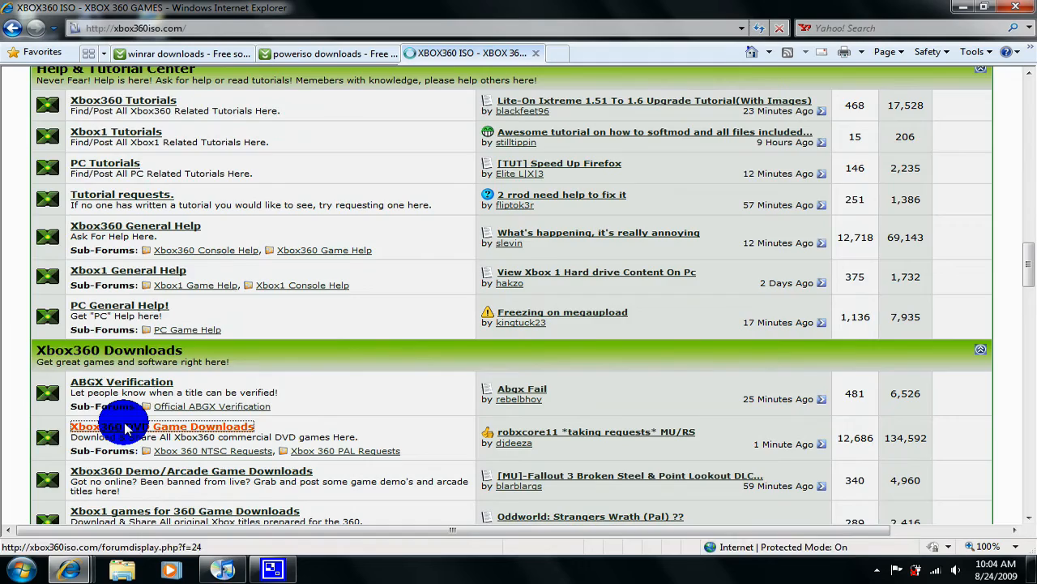
- Enter Xbox360 DVD Game Downloads and open the Master Haxs July 9 2009 game list thread
left_click(162, 426)
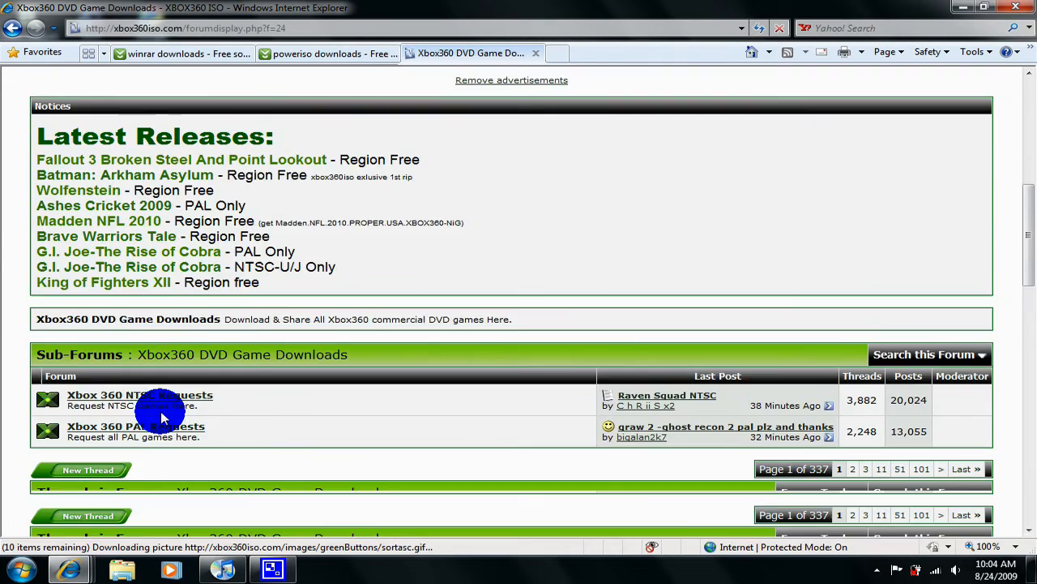
scroll("down", 3)
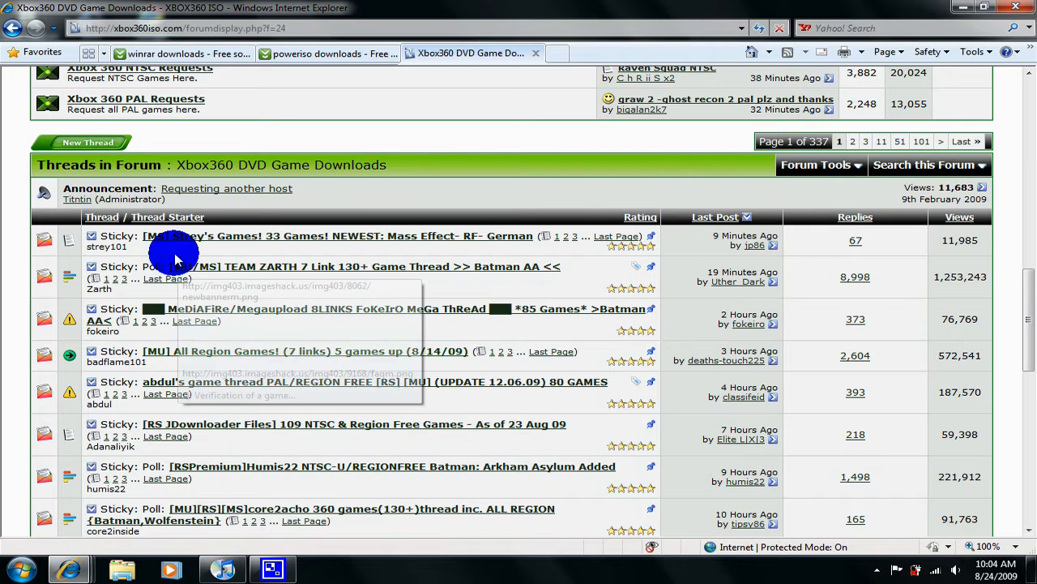
mouse_move(247, 289)
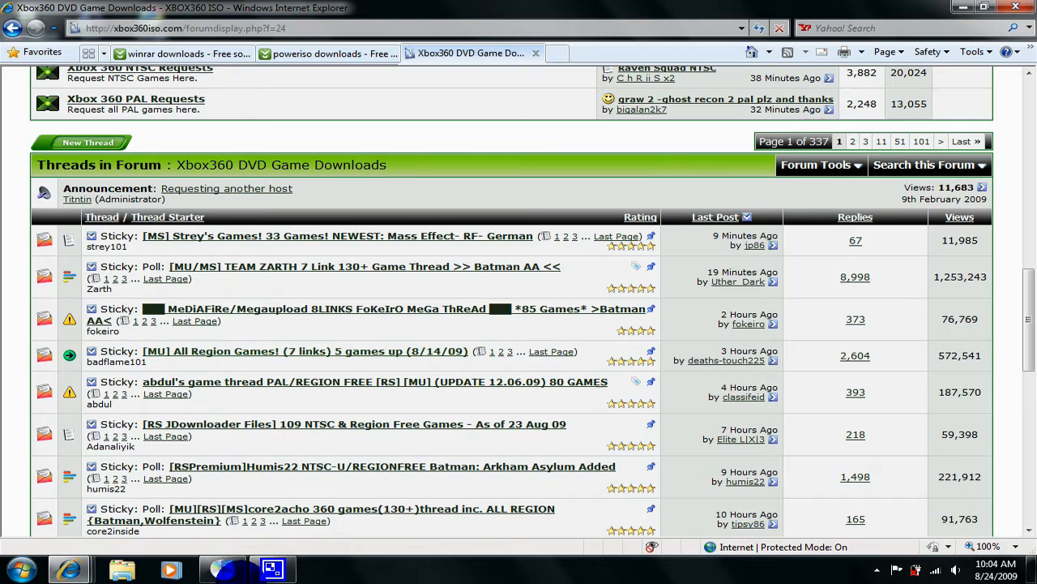
scroll("down", 3)
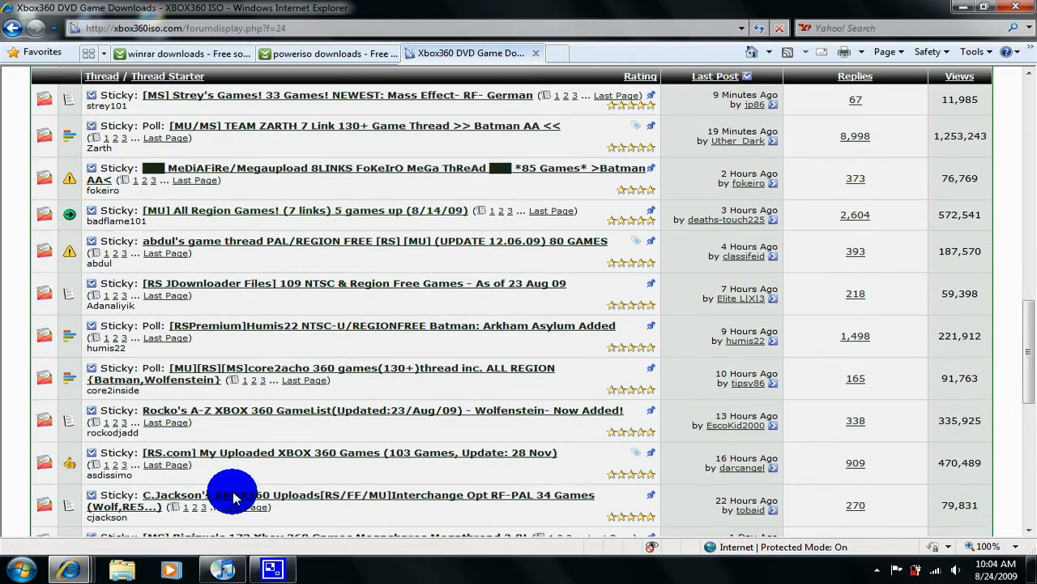
scroll("down", 3)
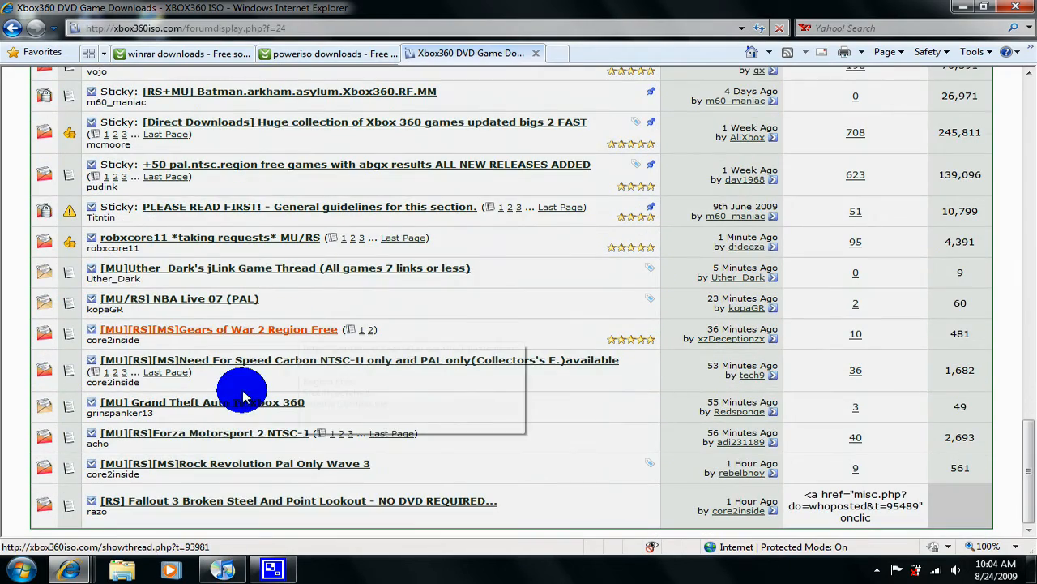
scroll("up", 3)
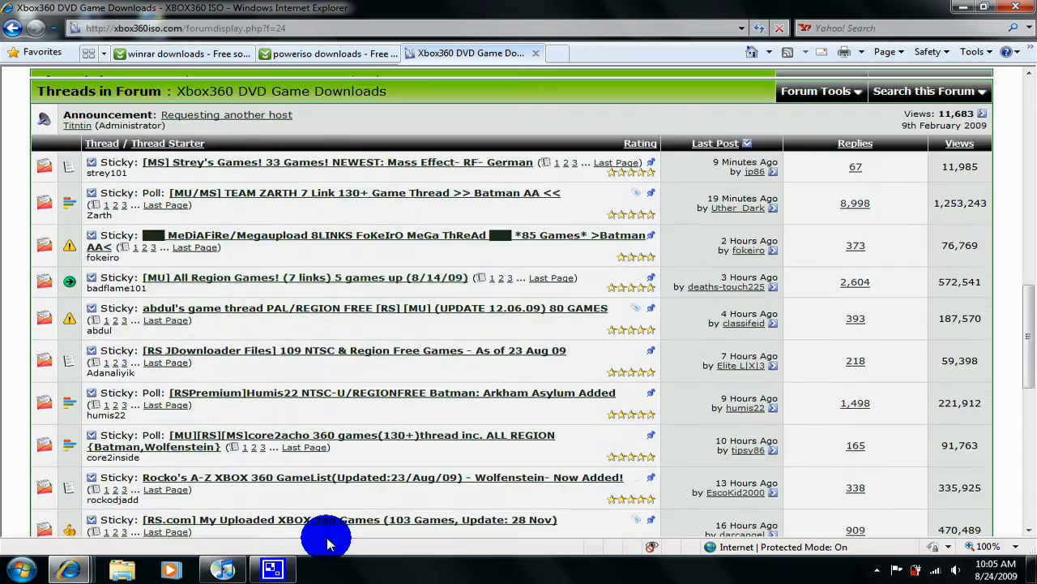
scroll("up", 3)
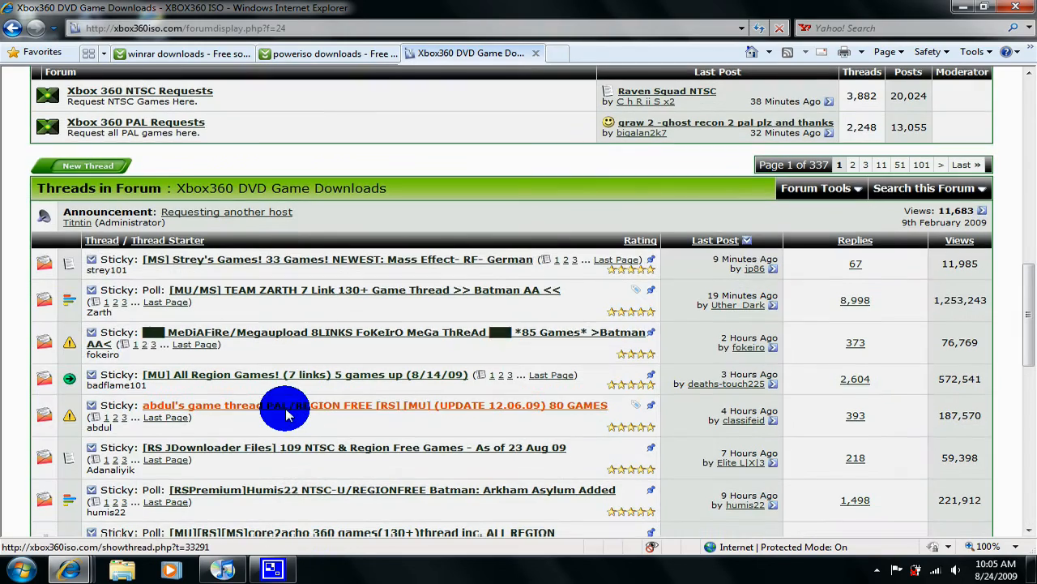
scroll("down", 3)
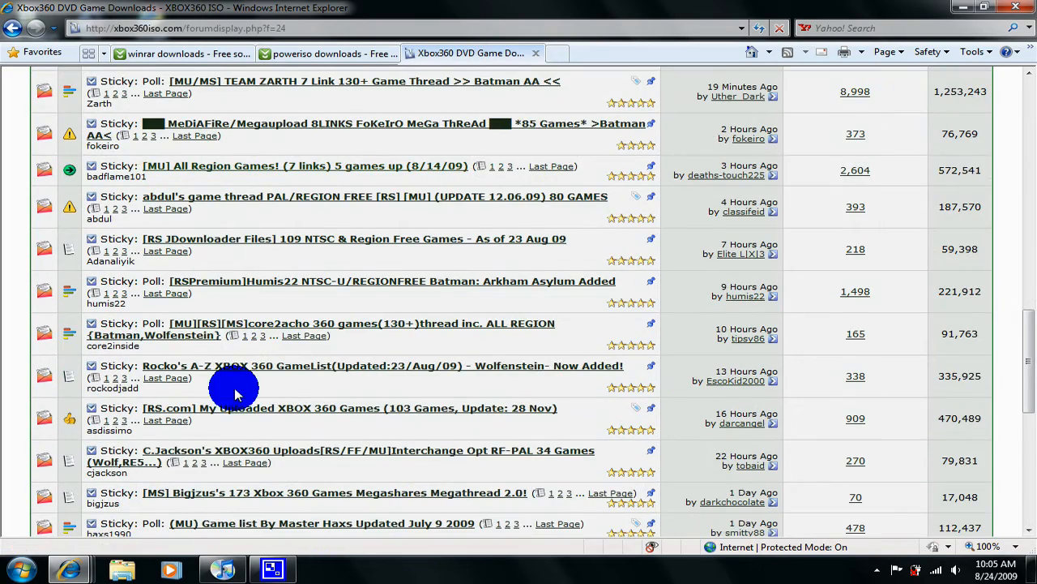
scroll("down", 3)
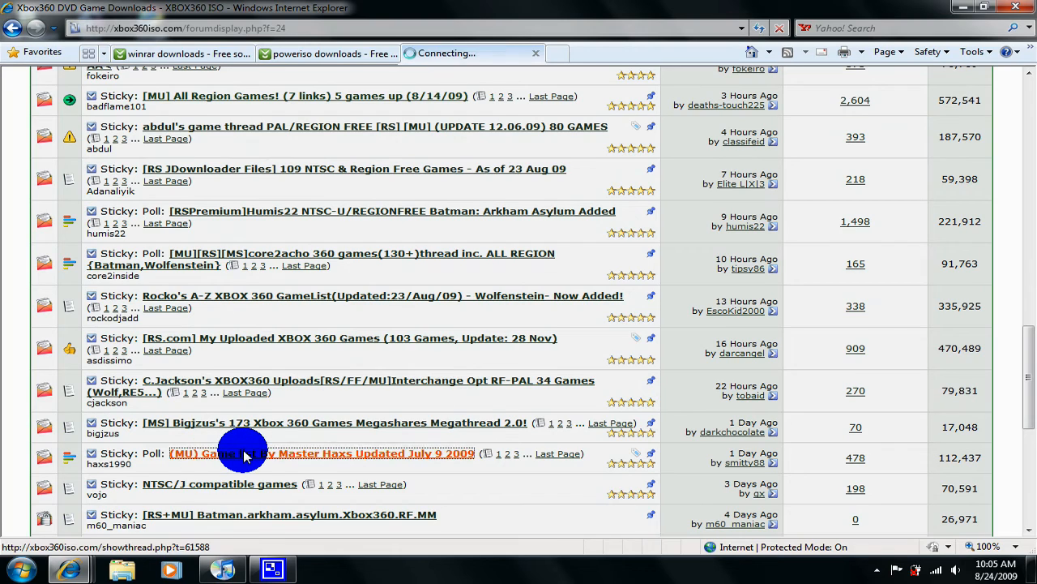
- Scroll the thread to Bully Scholarship Edition and open its first linkbucks.com link in a new tab
left_click(322, 453)
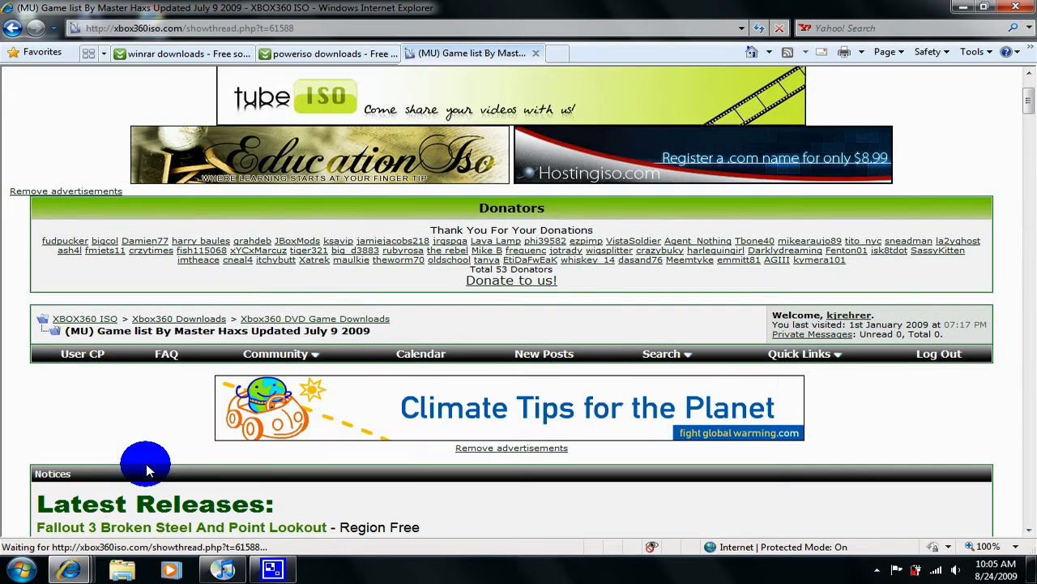
scroll("down", 3)
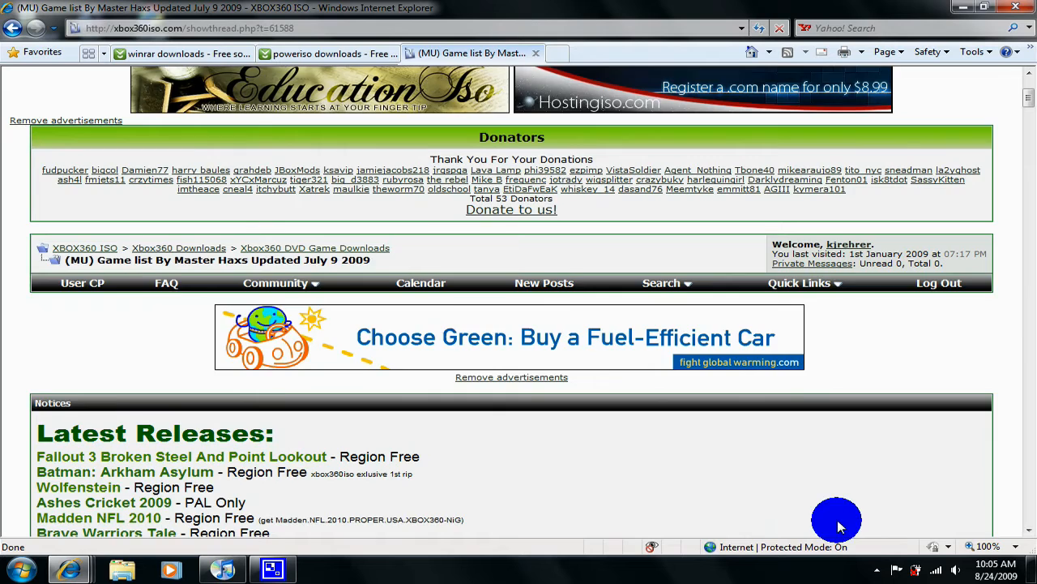
scroll("down", 3)
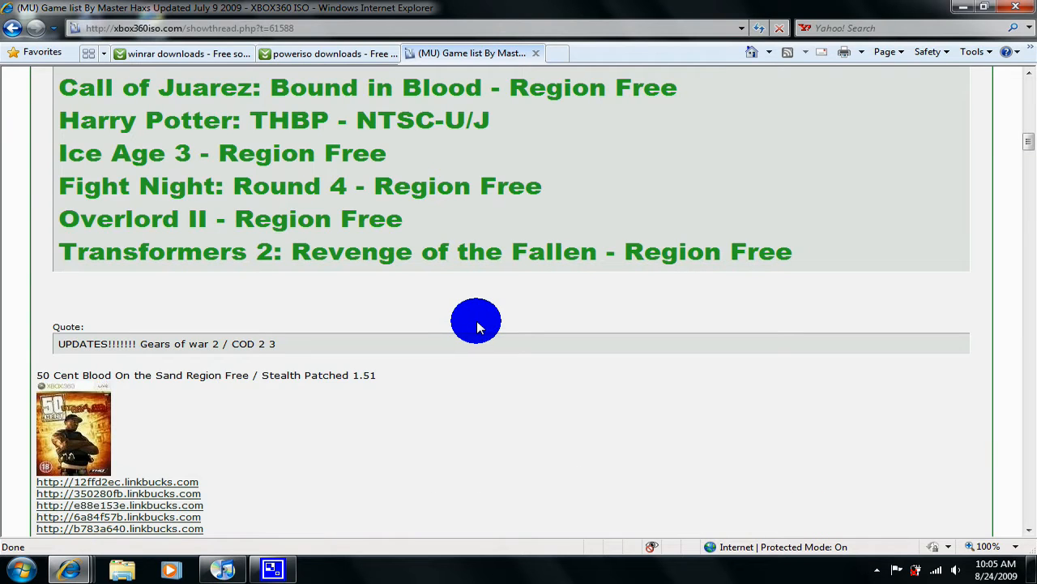
scroll("down", 3)
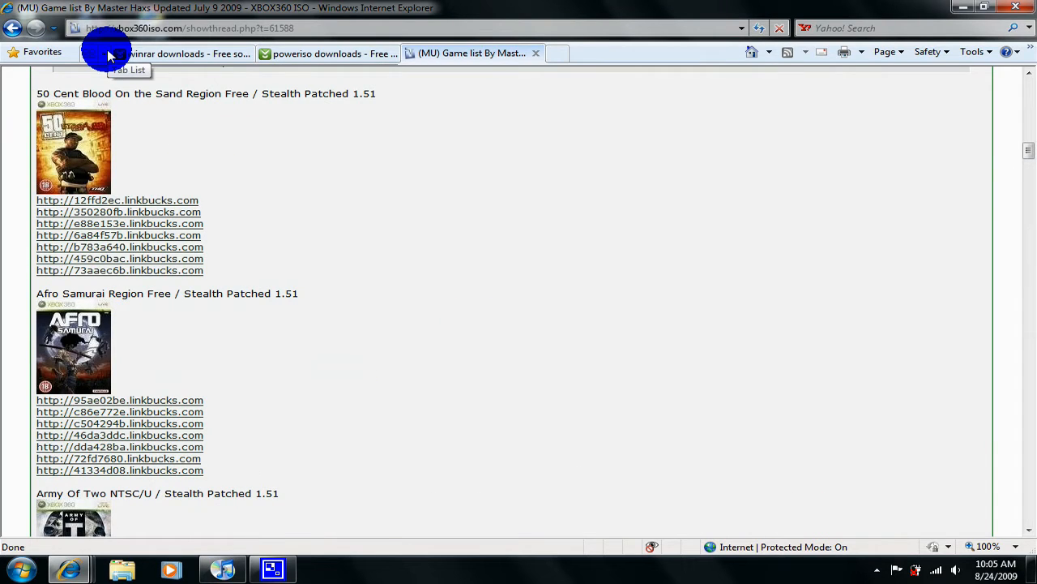
mouse_move(150, 122)
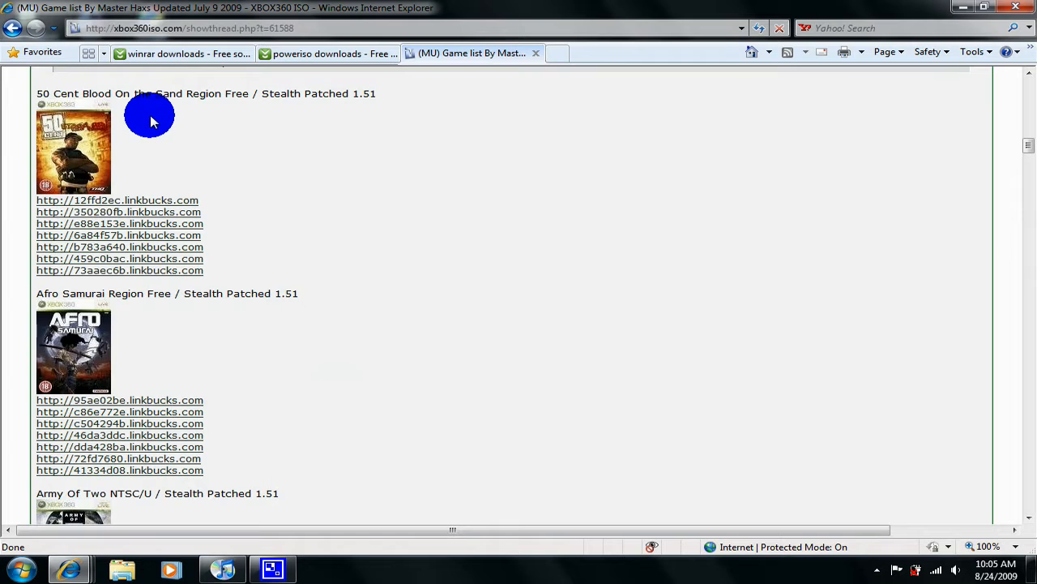
scroll("down", 3)
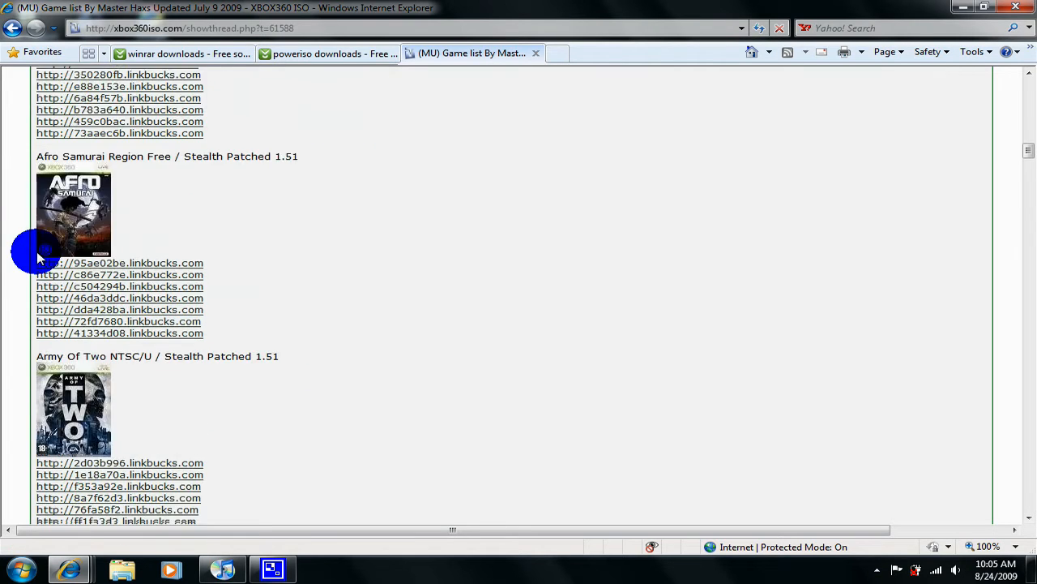
scroll("down", 3)
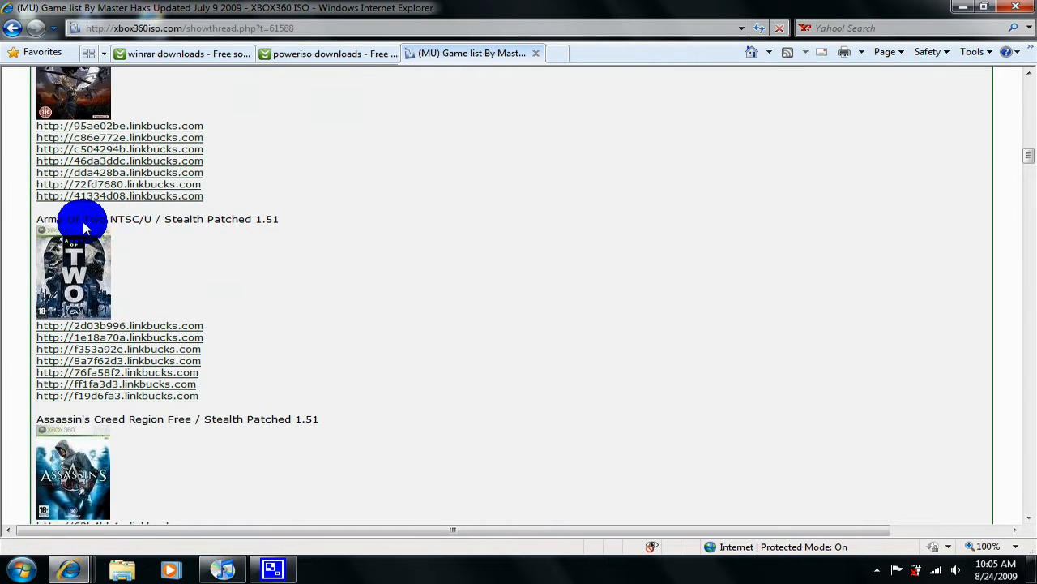
scroll("down", 3)
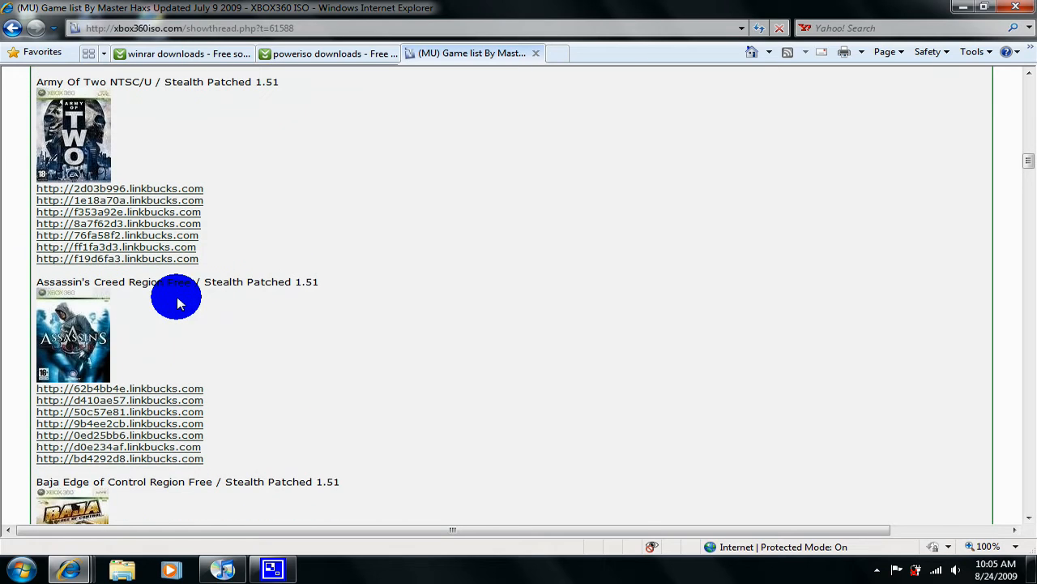
mouse_move(144, 97)
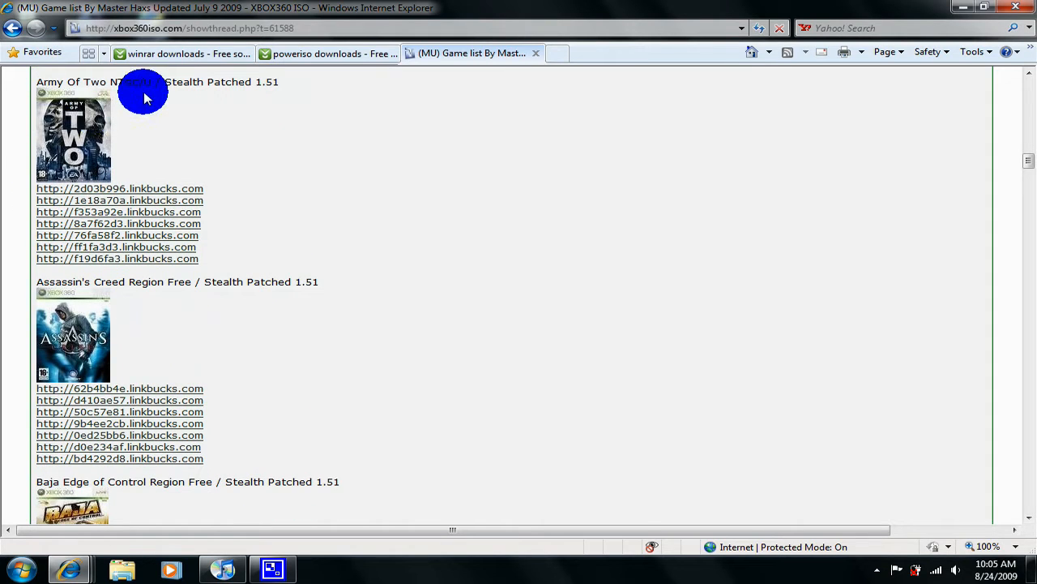
mouse_move(121, 316)
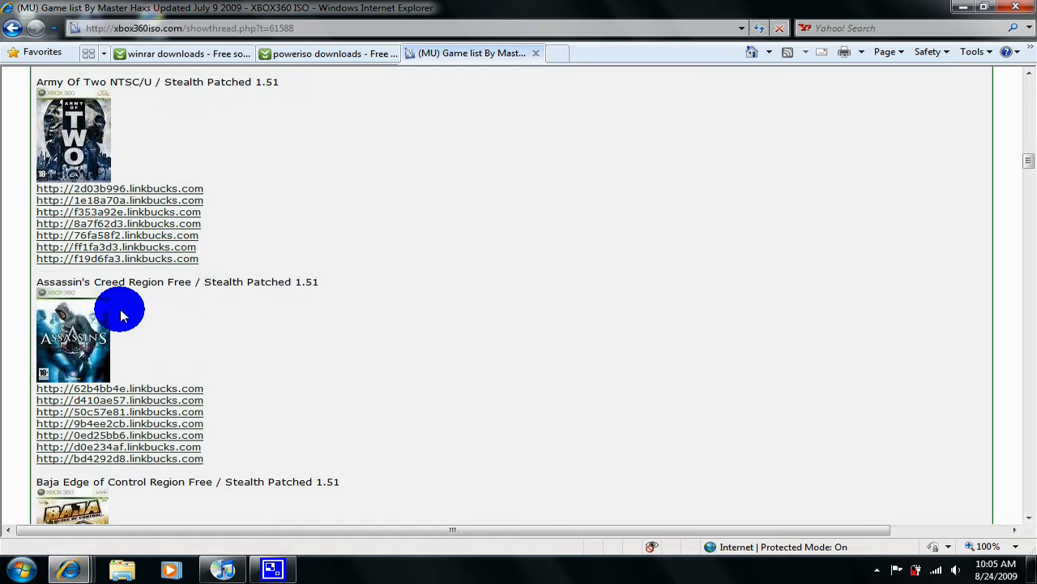
scroll("down", 3)
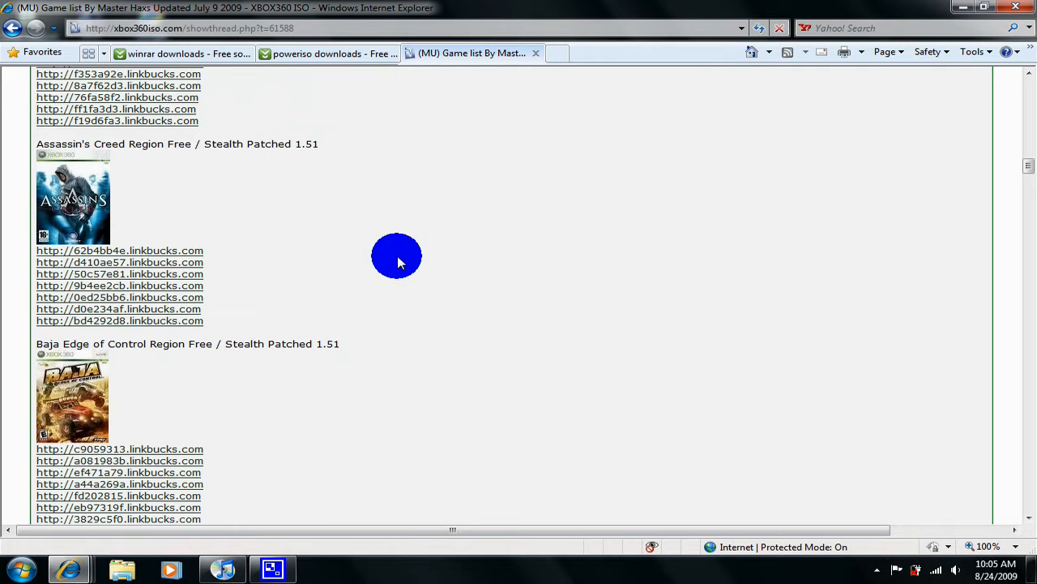
scroll("down", 3)
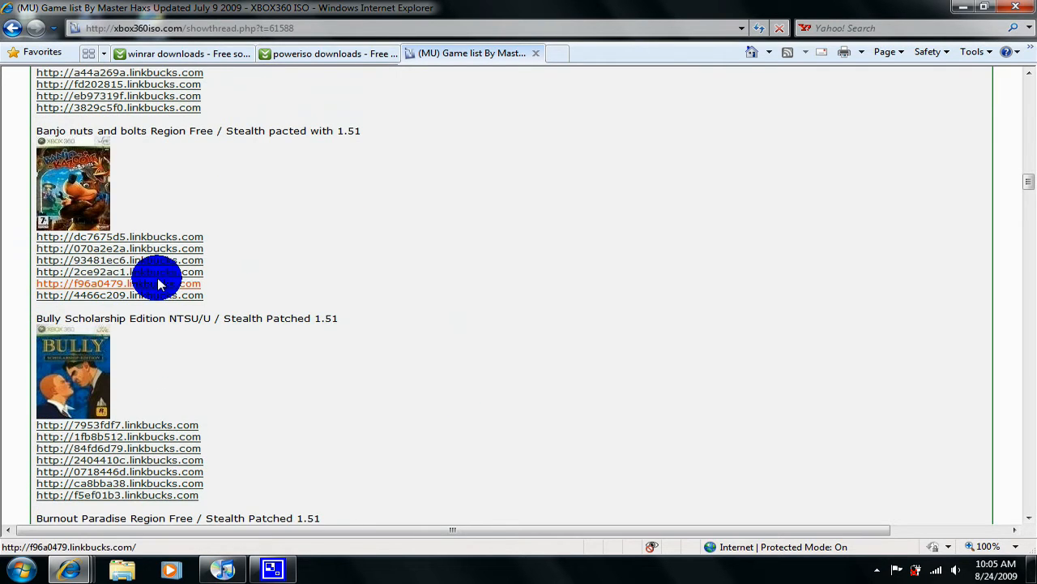
scroll("down", 3)
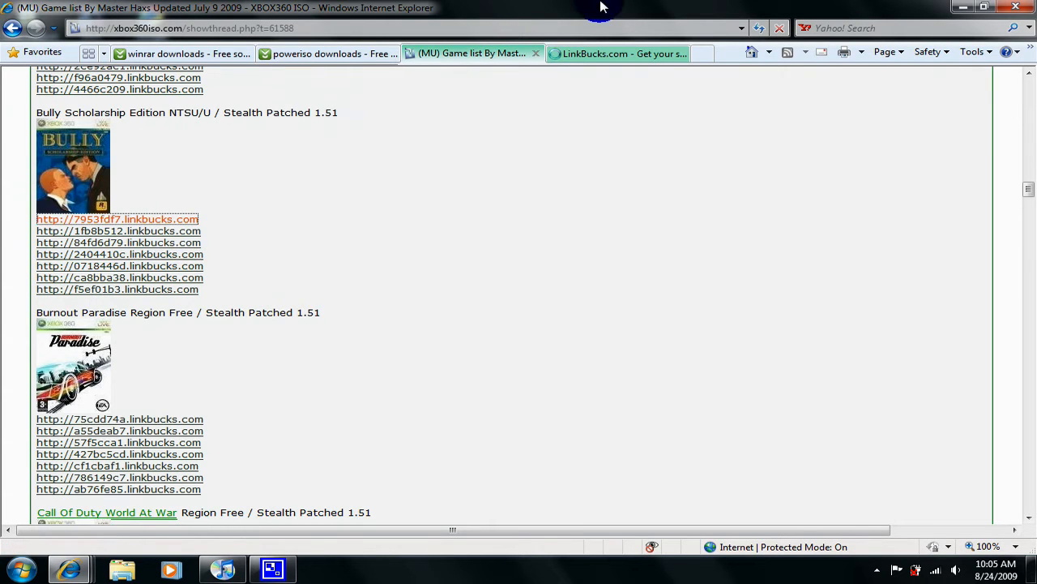
left_click(118, 219)
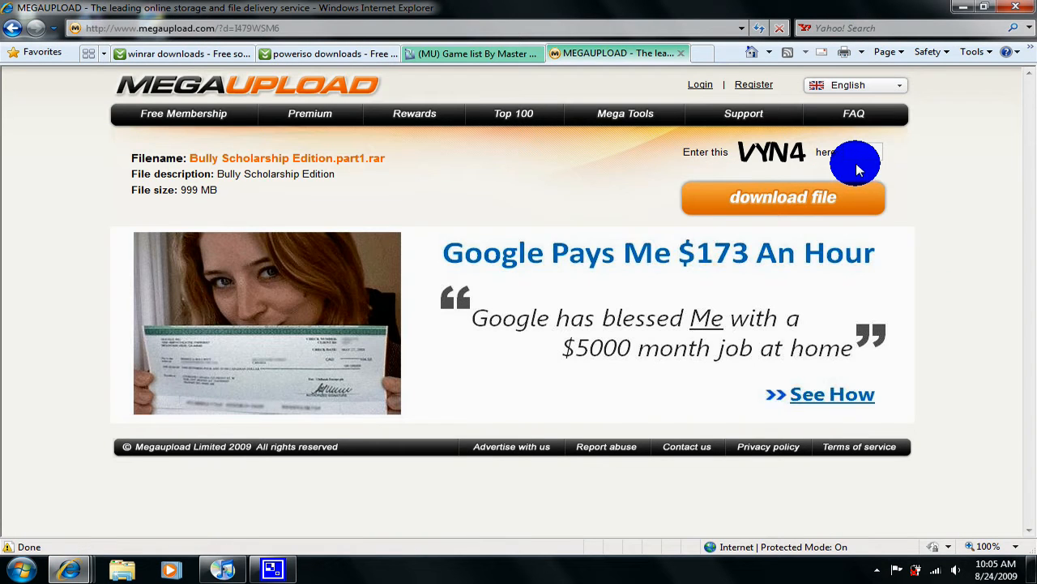
mouse_move(861, 155)
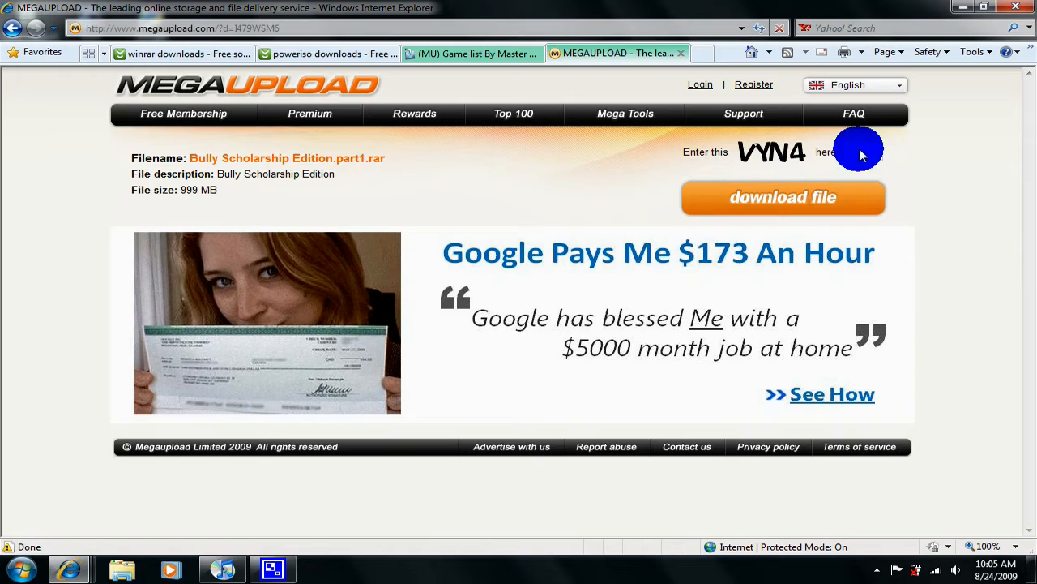
mouse_move(733, 355)
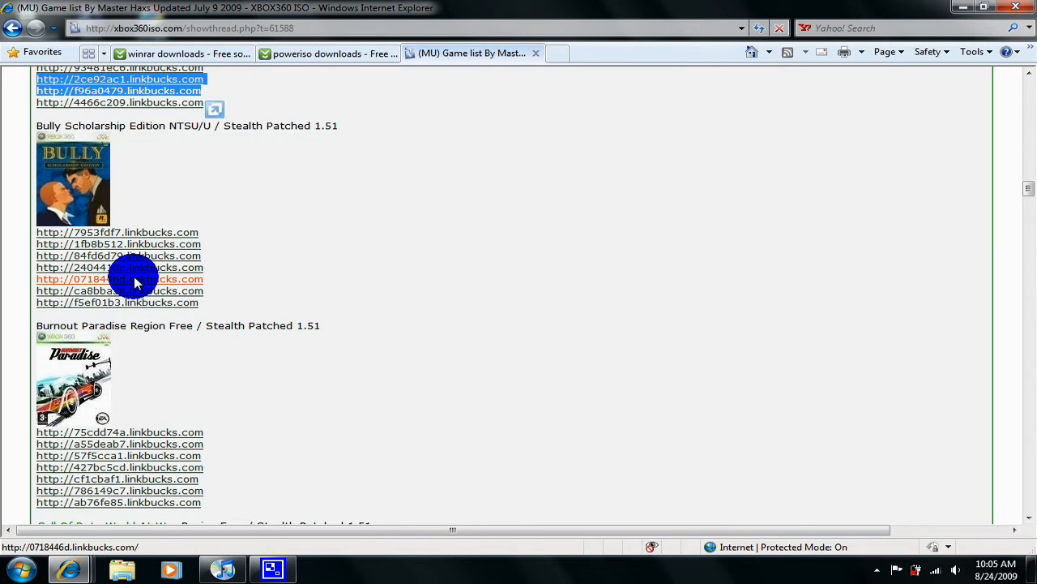
mouse_move(119, 267)
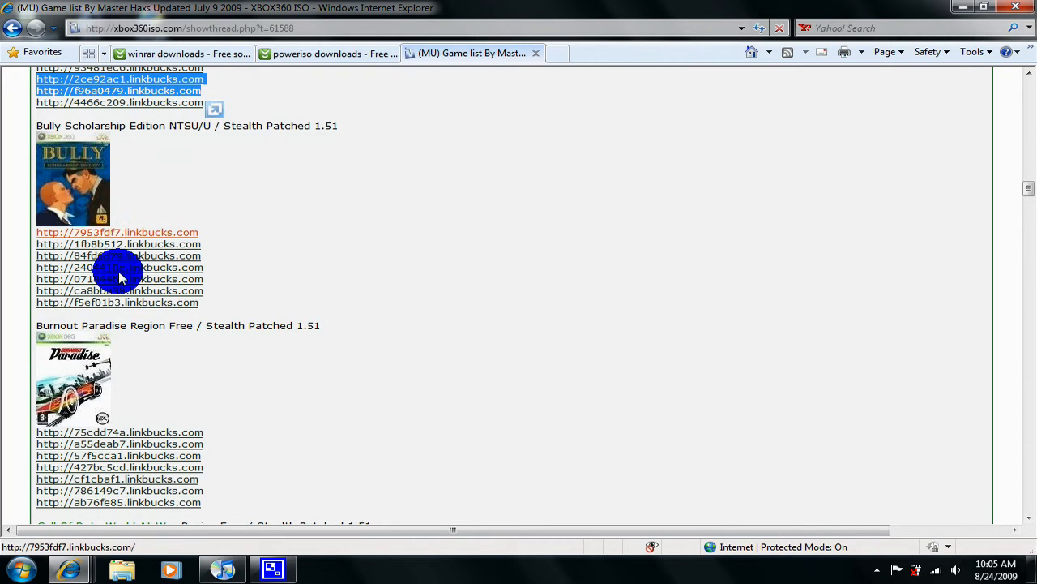
mouse_move(117, 302)
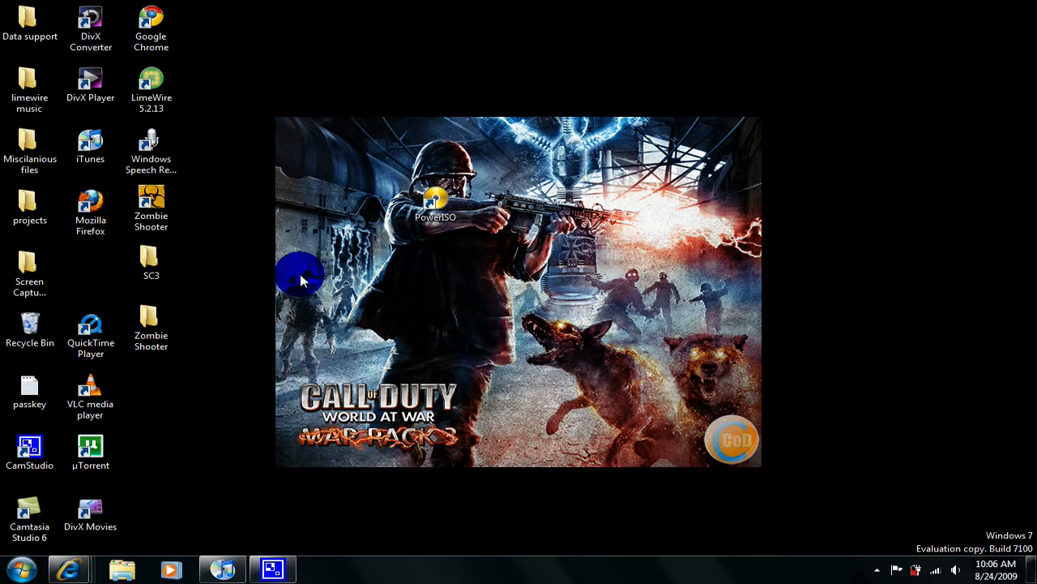
mouse_move(441, 203)
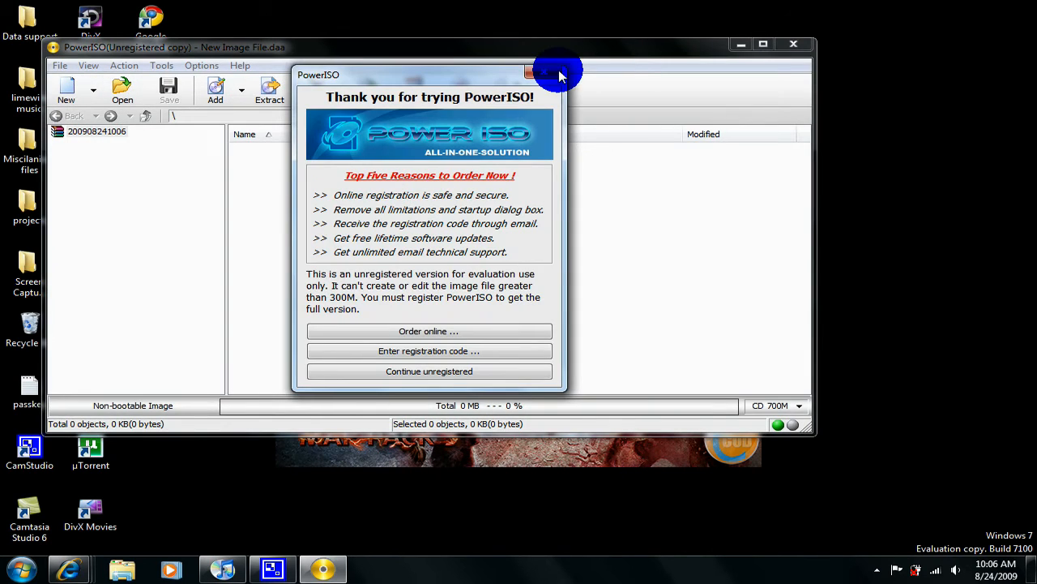
- Dismiss PowerISO's trial registration notice and open the Add Files dialog
left_click(428, 371)
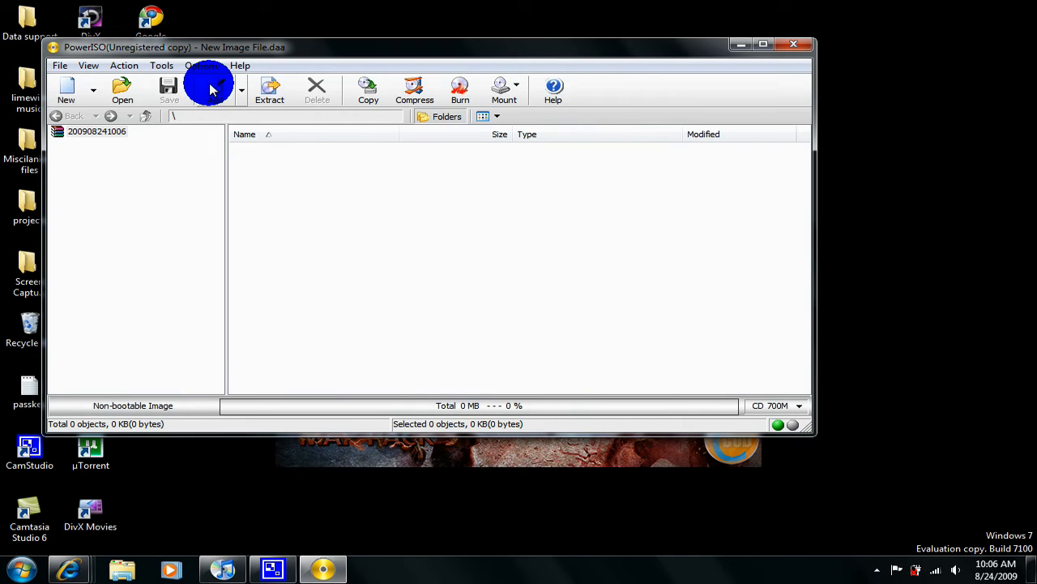
mouse_move(205, 105)
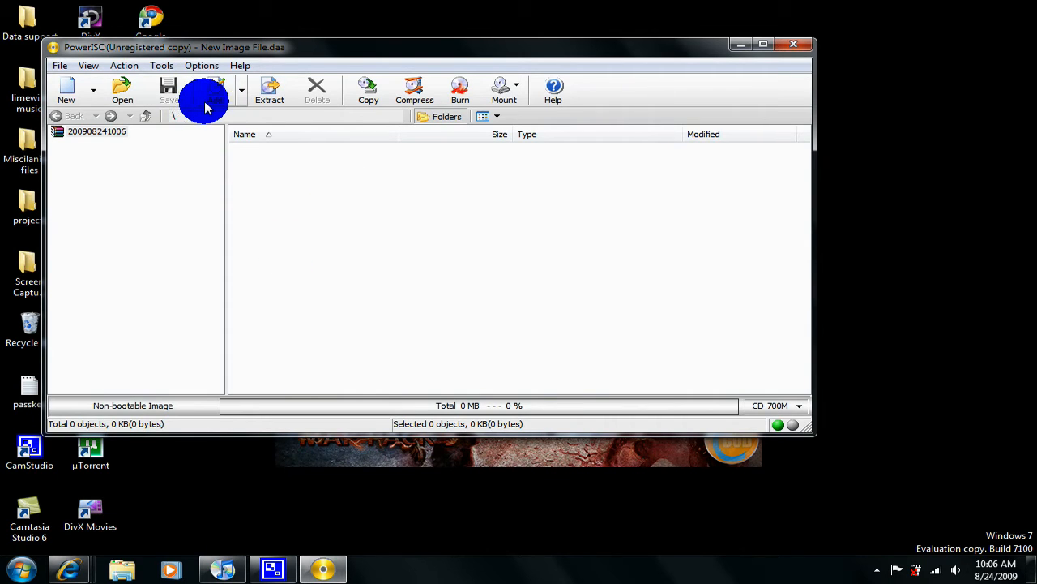
left_click(215, 90)
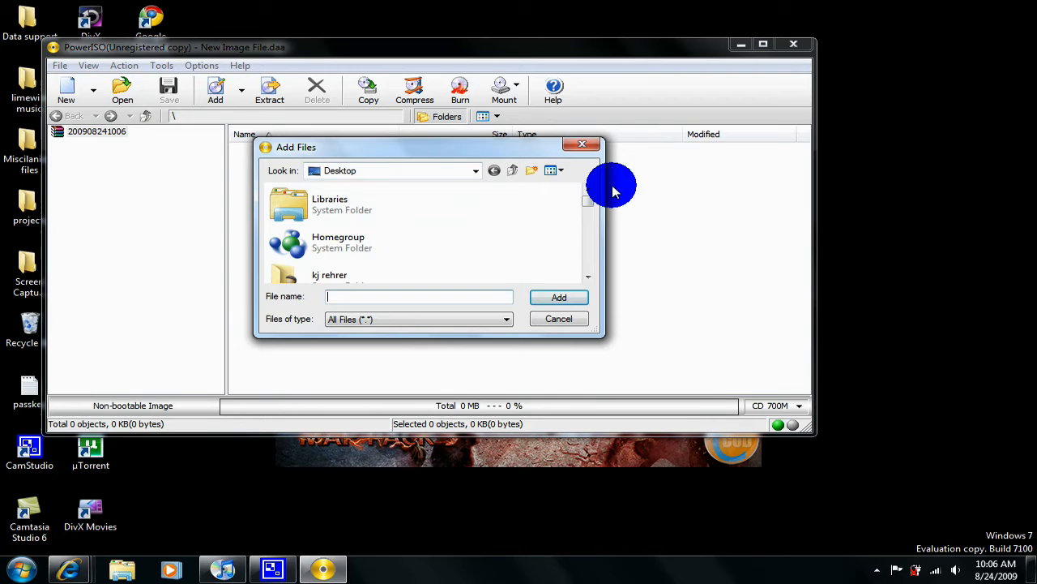
- Add ZombieShooter.exe from the Desktop to the image
scroll("down", 3)
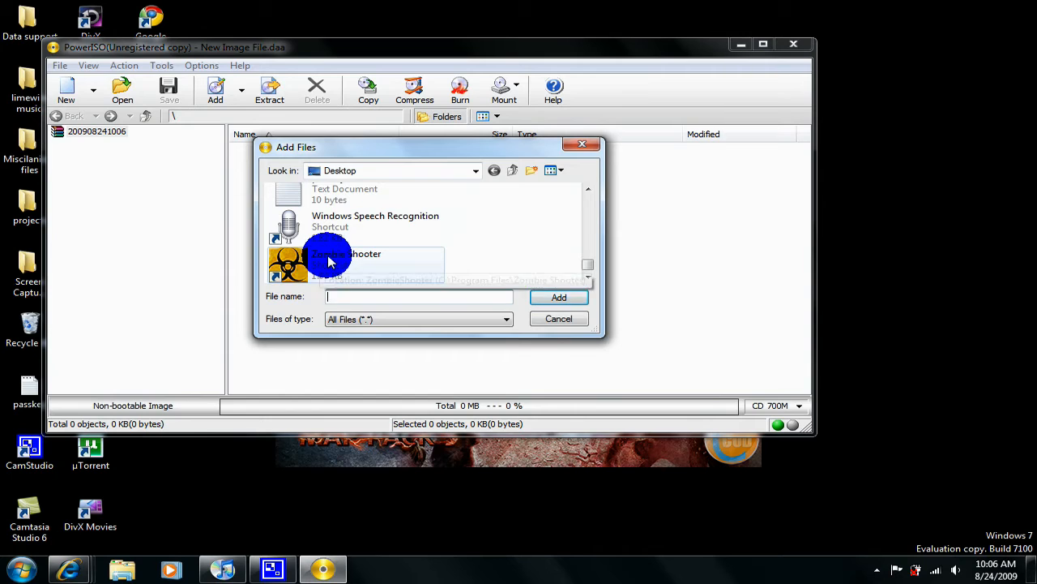
left_click(558, 296)
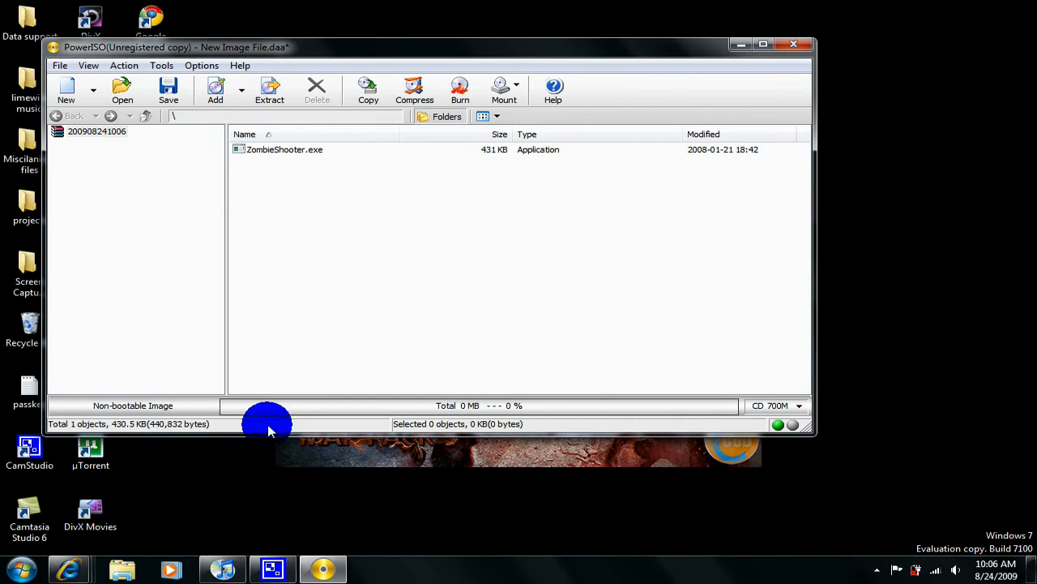
mouse_move(541, 405)
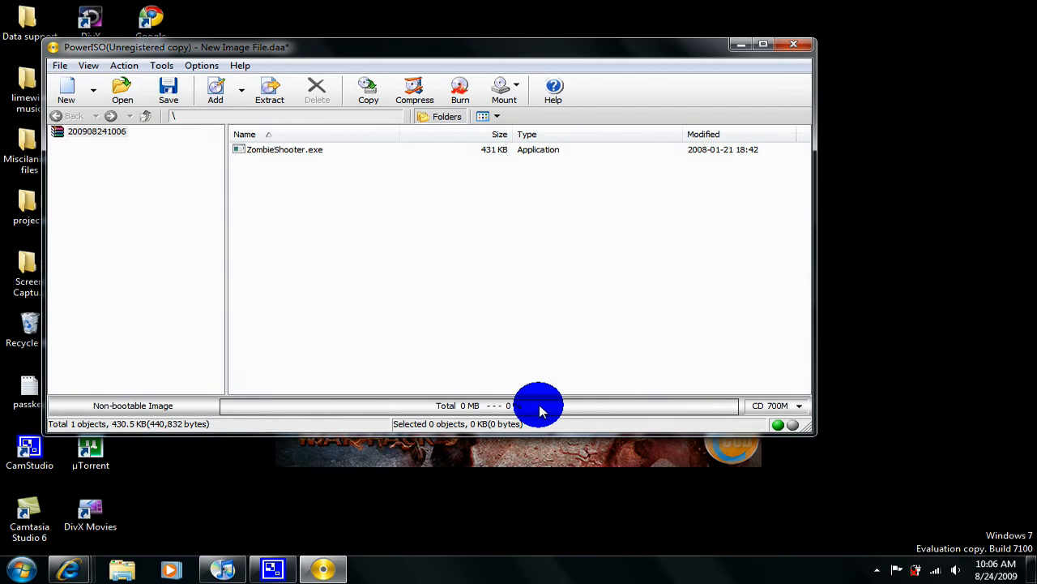
mouse_move(577, 403)
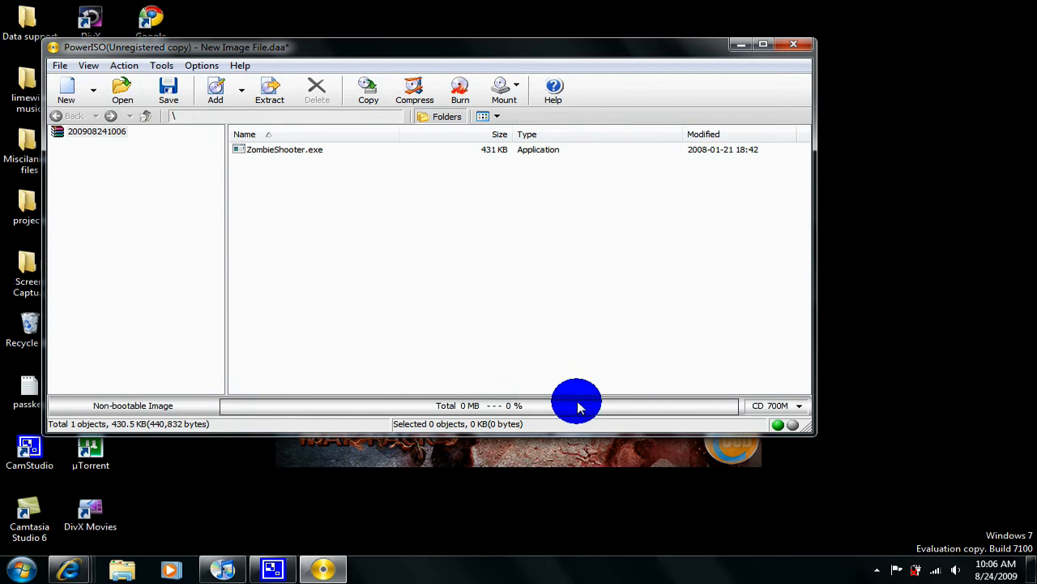
mouse_move(250, 403)
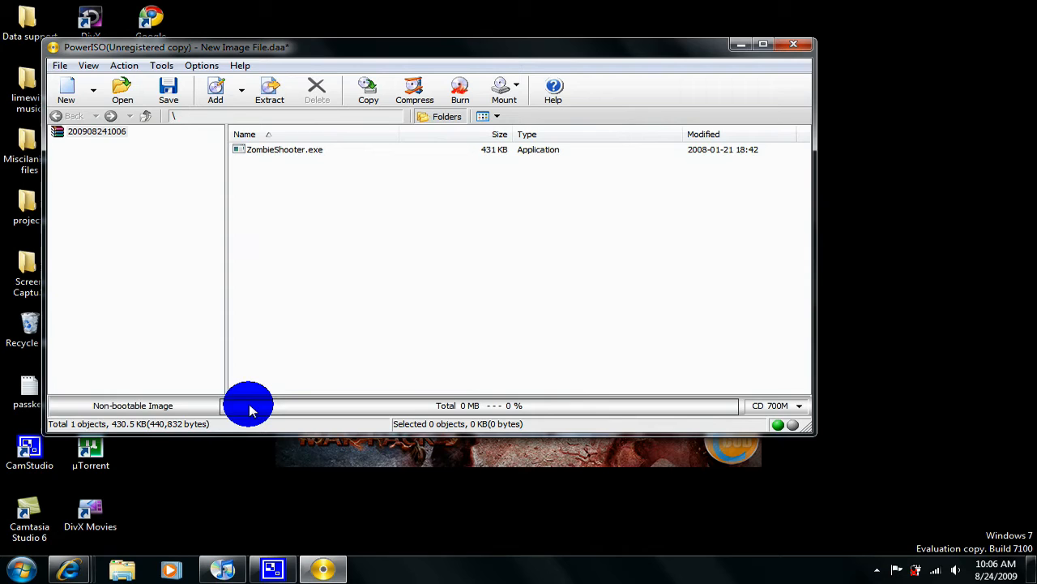
mouse_move(414, 117)
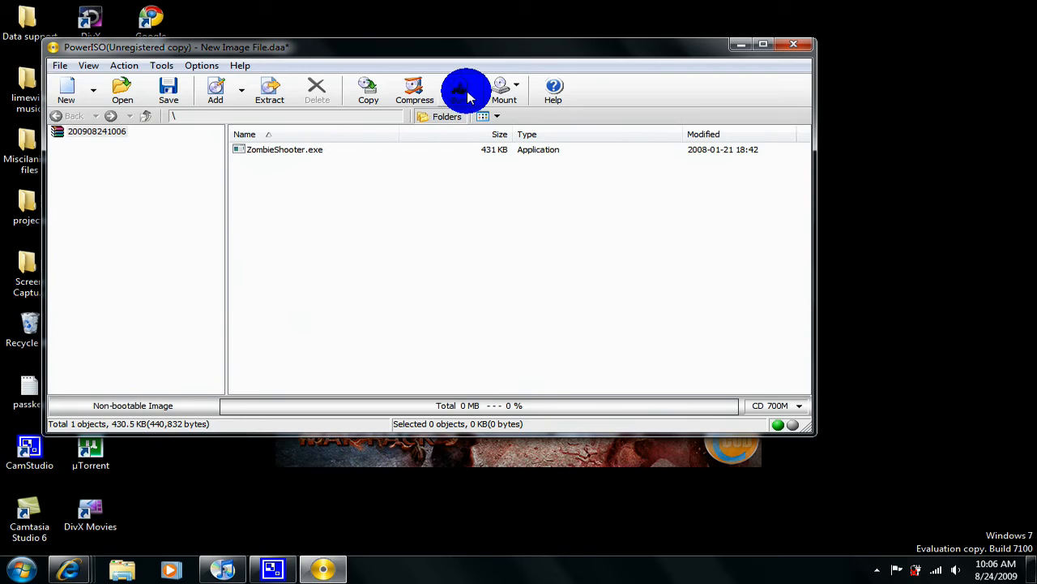
mouse_move(405, 53)
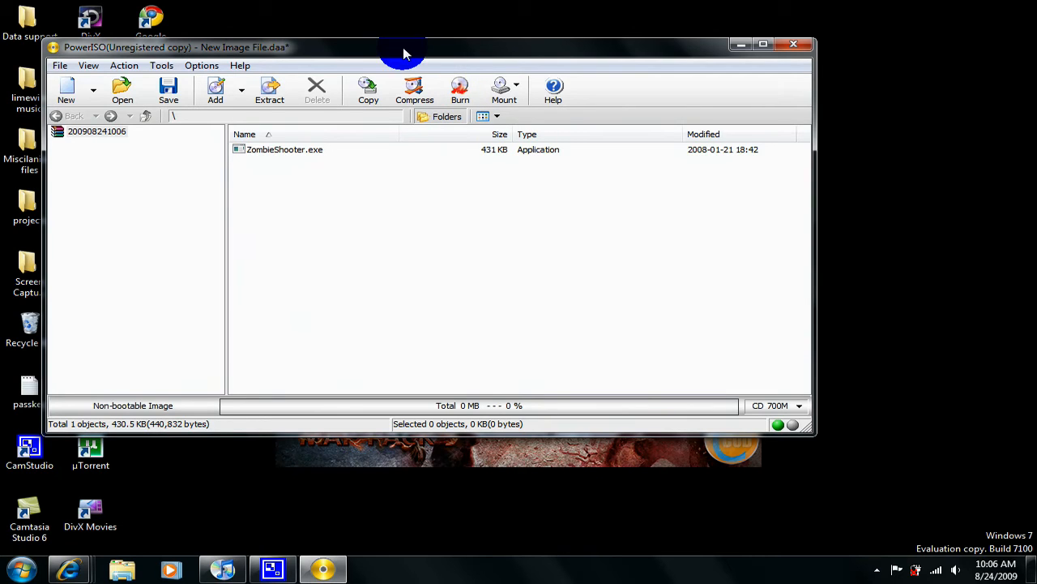
mouse_move(580, 109)
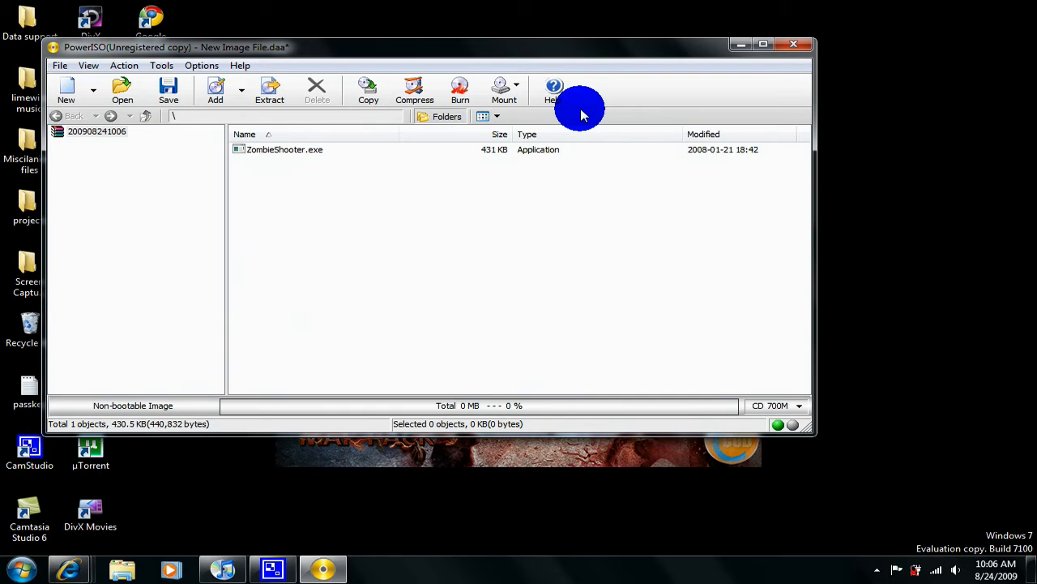
mouse_move(604, 98)
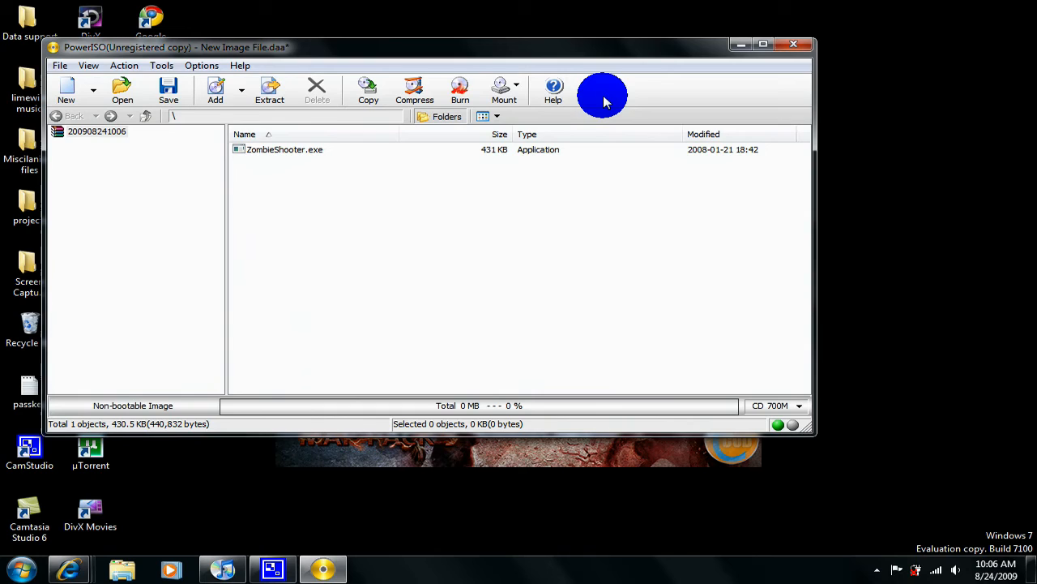
mouse_move(584, 93)
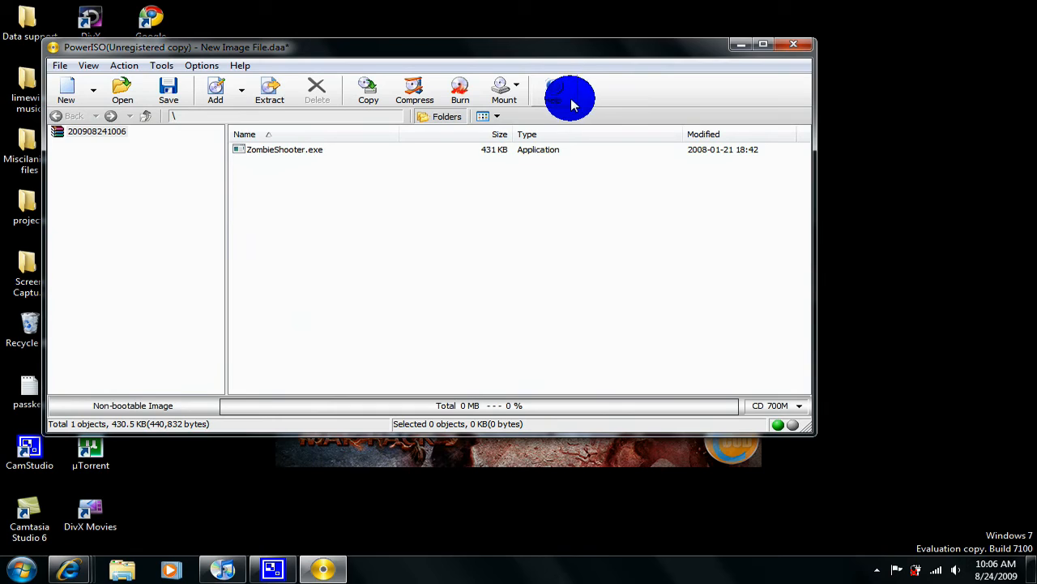
mouse_move(567, 122)
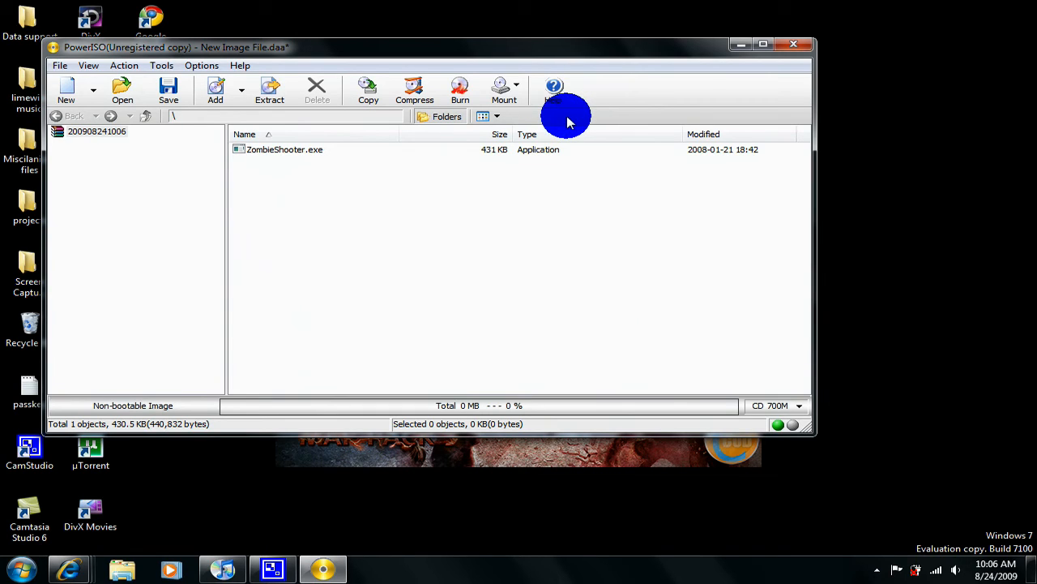
mouse_move(567, 121)
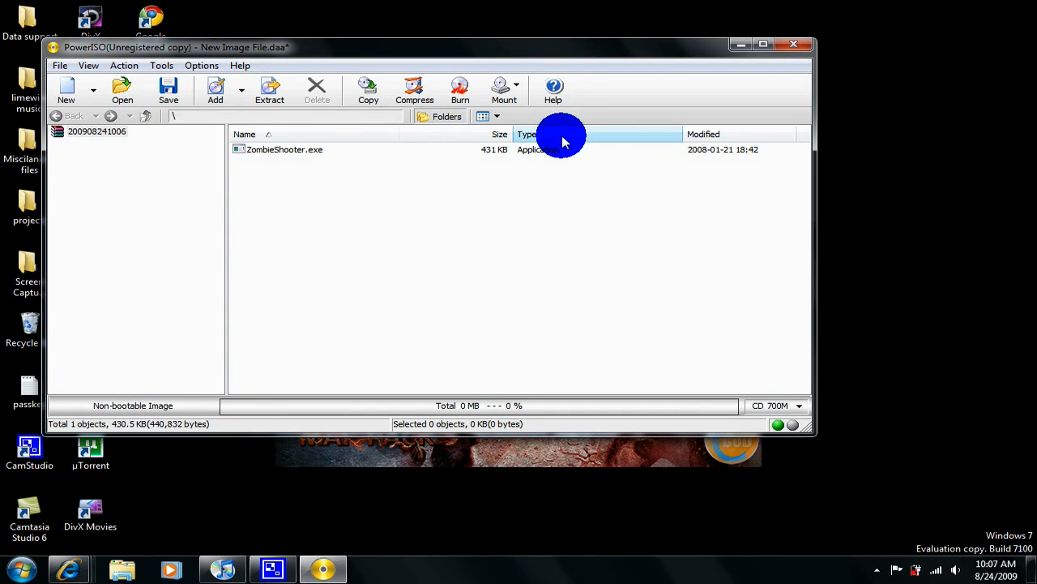
mouse_move(563, 145)
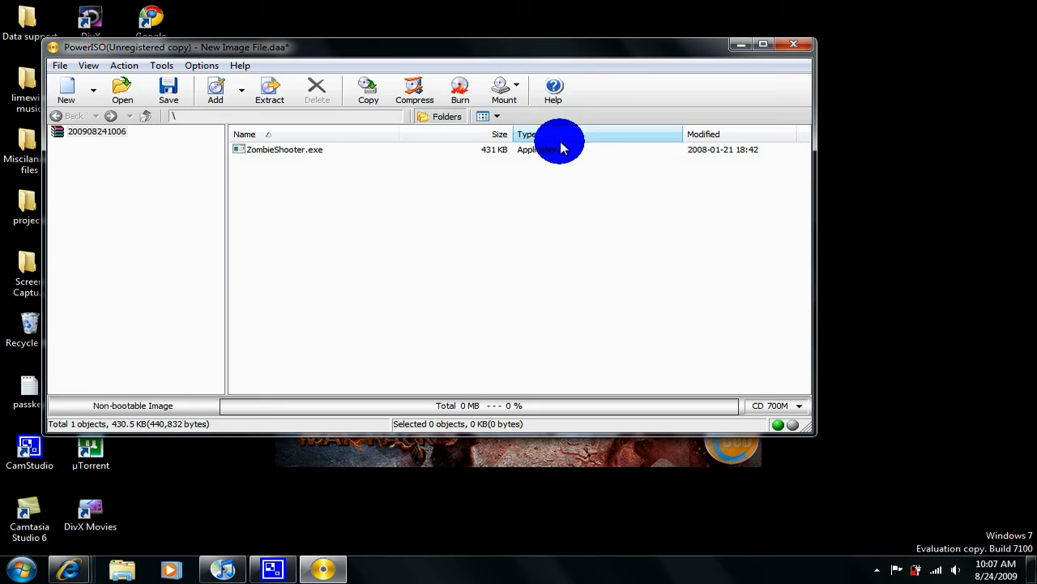
mouse_move(322, 567)
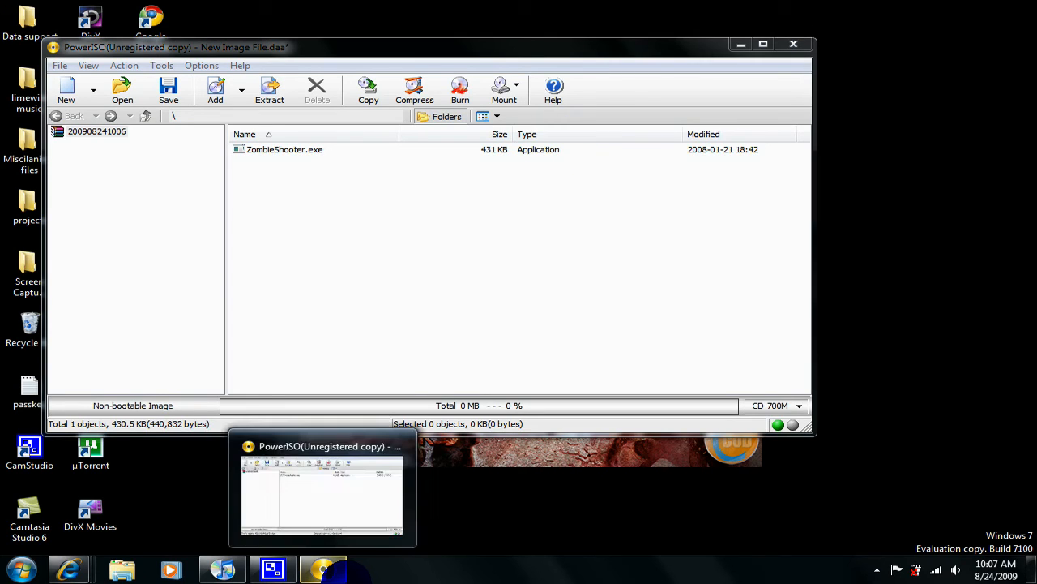
mouse_move(323, 486)
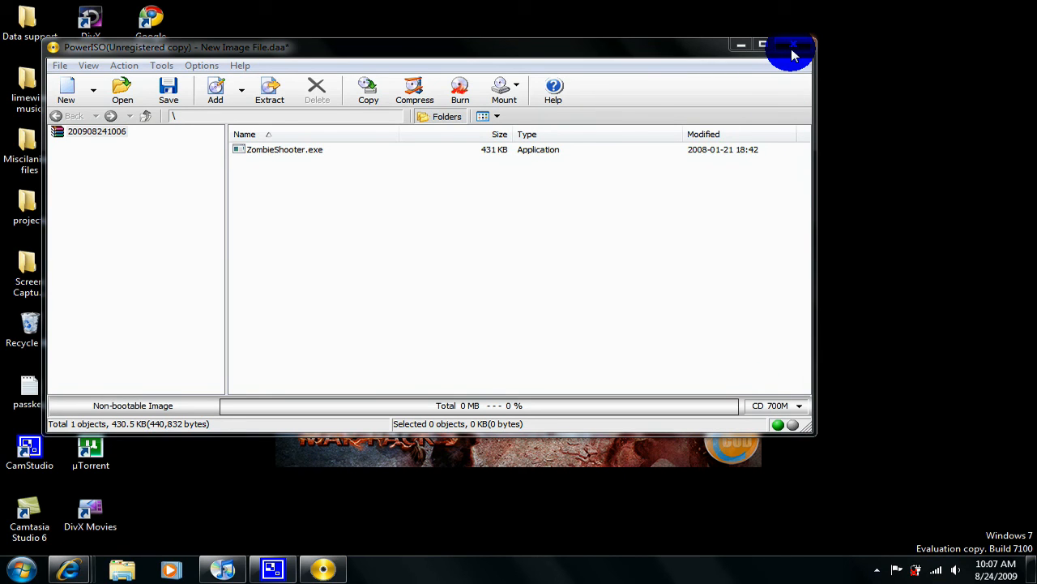
- Close the PowerISO image window and answer No to saving changes
left_click(793, 52)
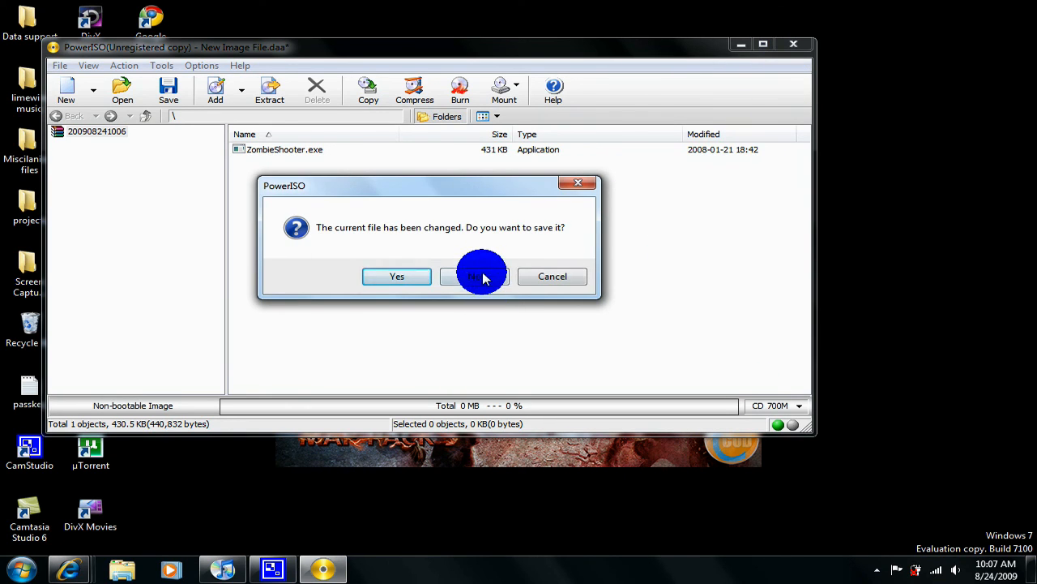
left_click(474, 276)
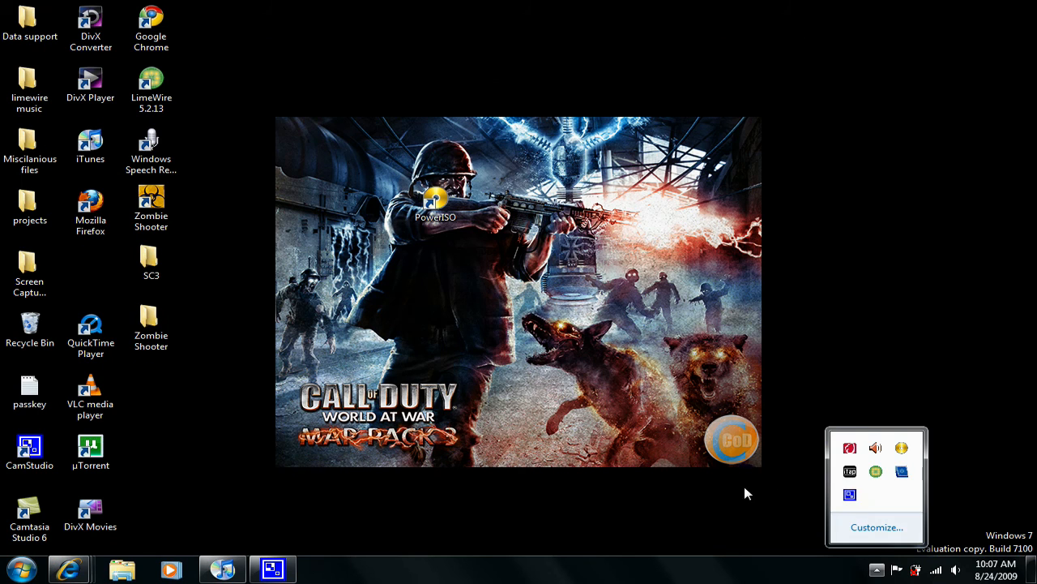
mouse_move(850, 494)
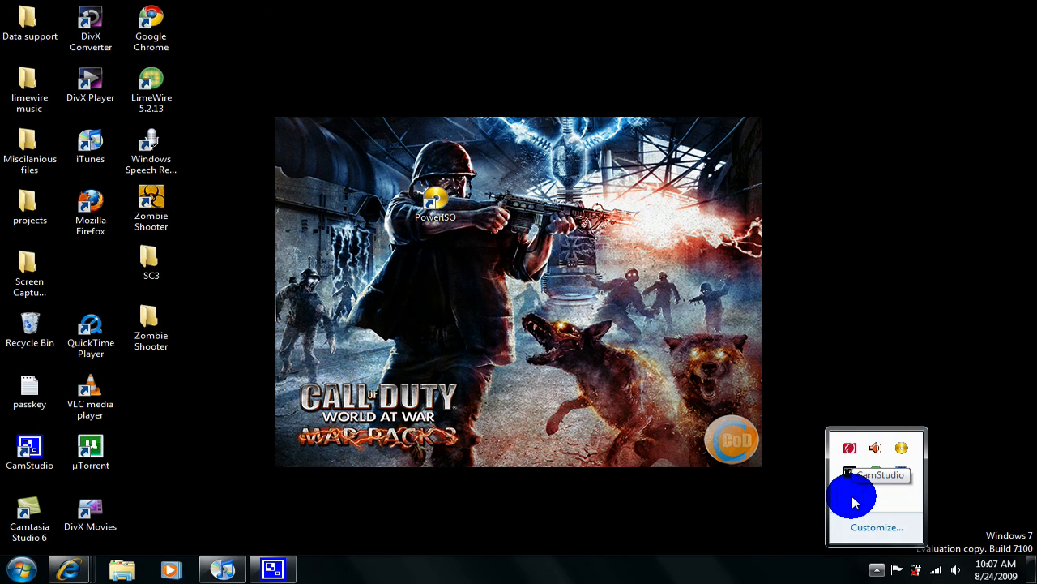